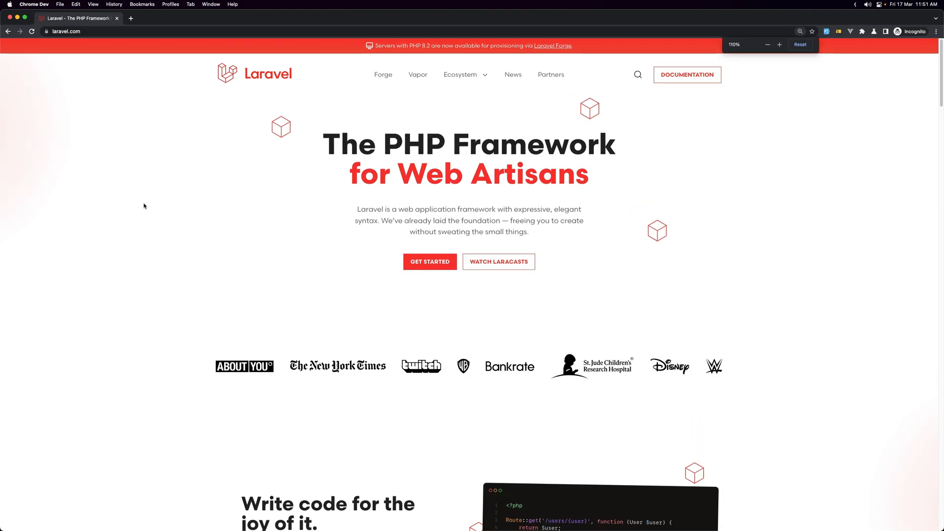
- Zoom the Laravel homepage to 200% and head to the Get Started docs
click(778, 44)
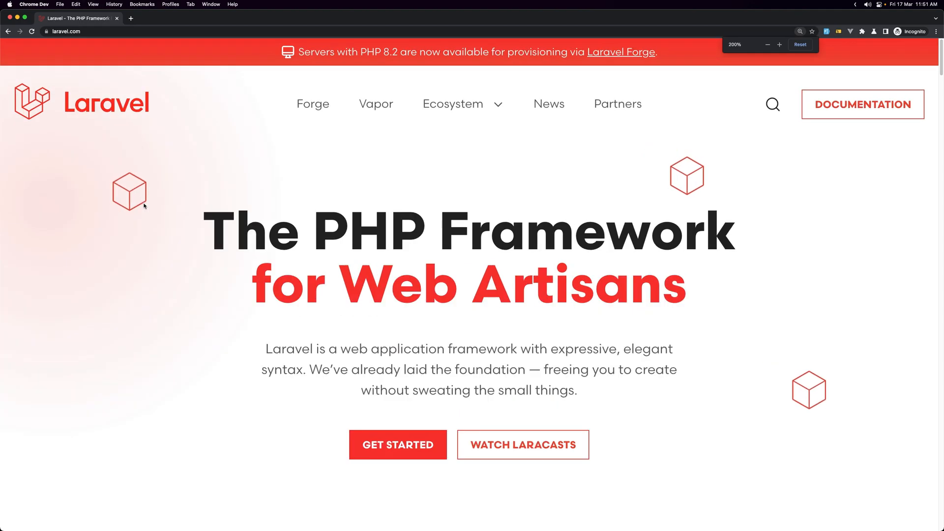
click(396, 445)
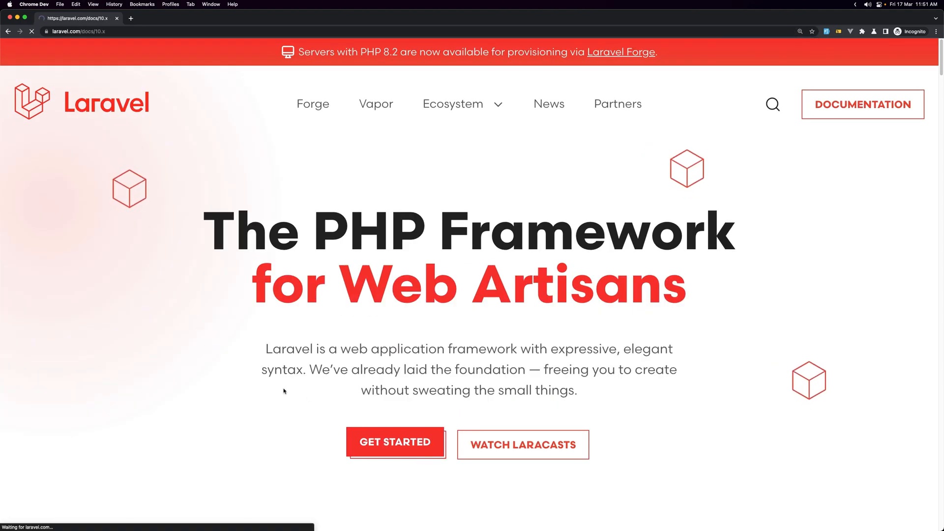
- Read the Installation docs down to the composer create-project and Artisan serve commands
click(395, 442)
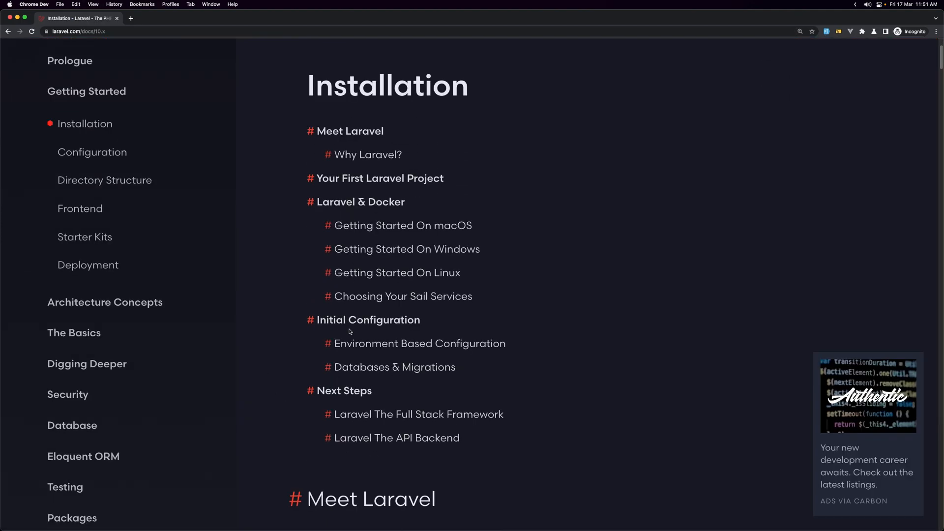
scroll(down, 3)
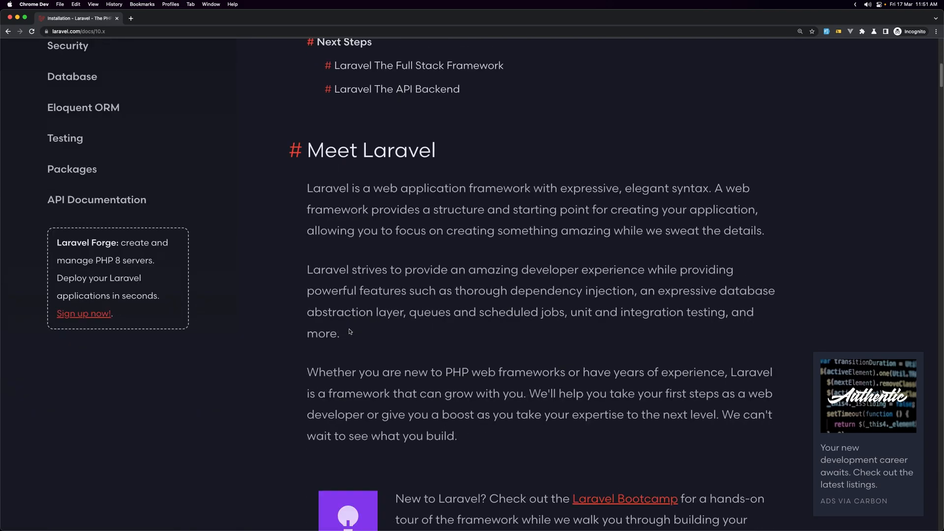
scroll(down, 3)
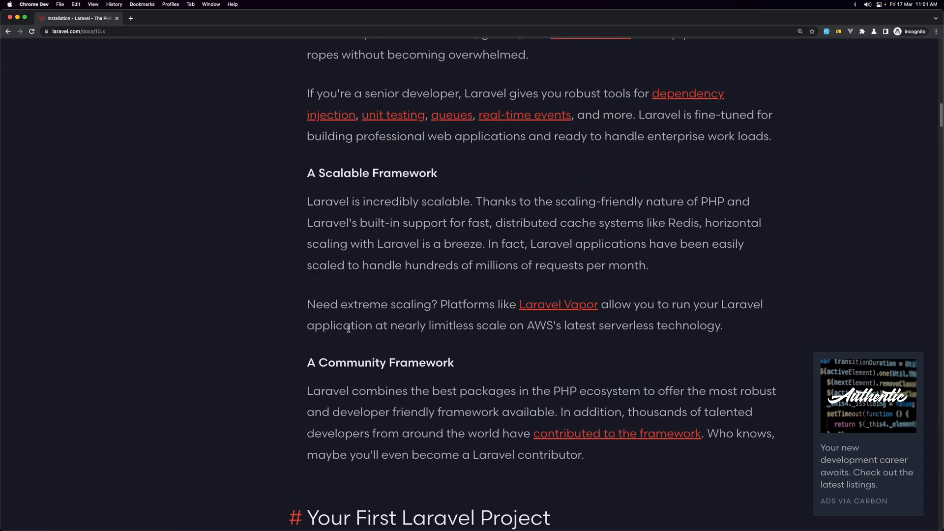
scroll(down, 3)
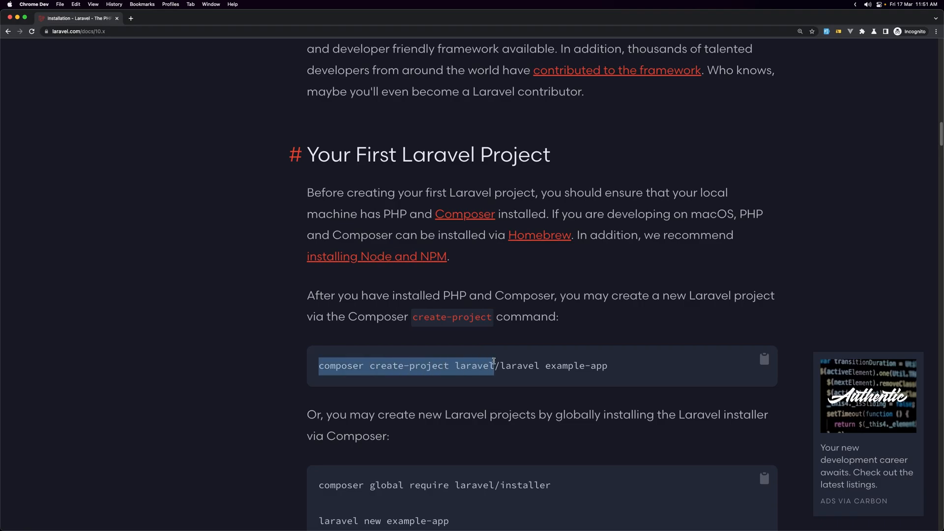
double_click(562, 366)
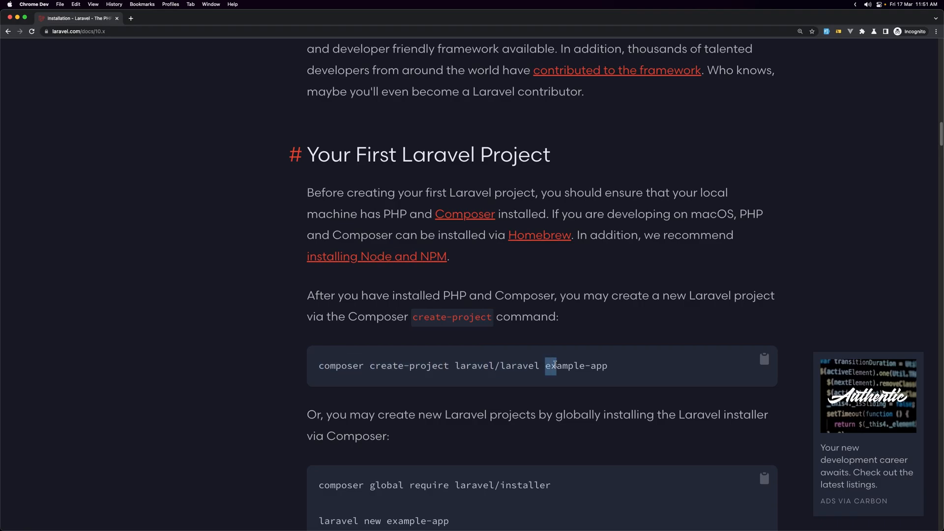
scroll(down, 3)
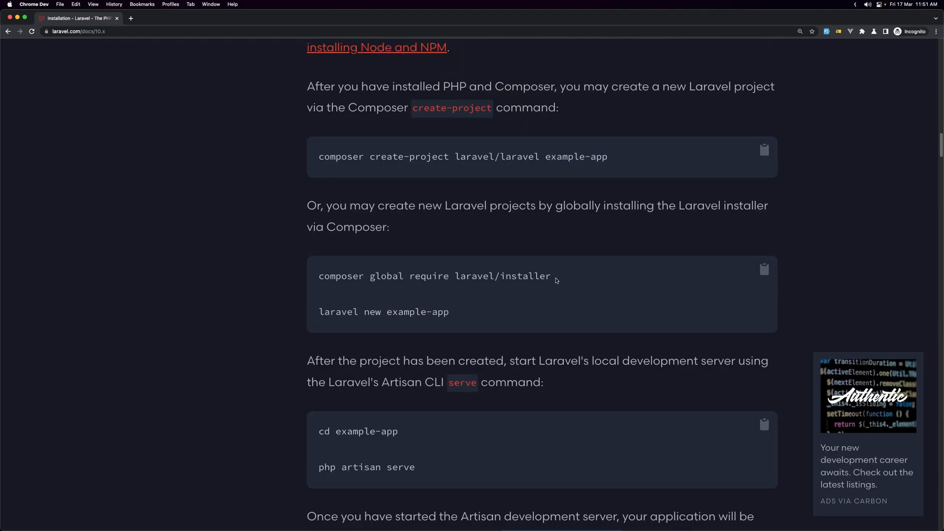
mouse_move(337, 287)
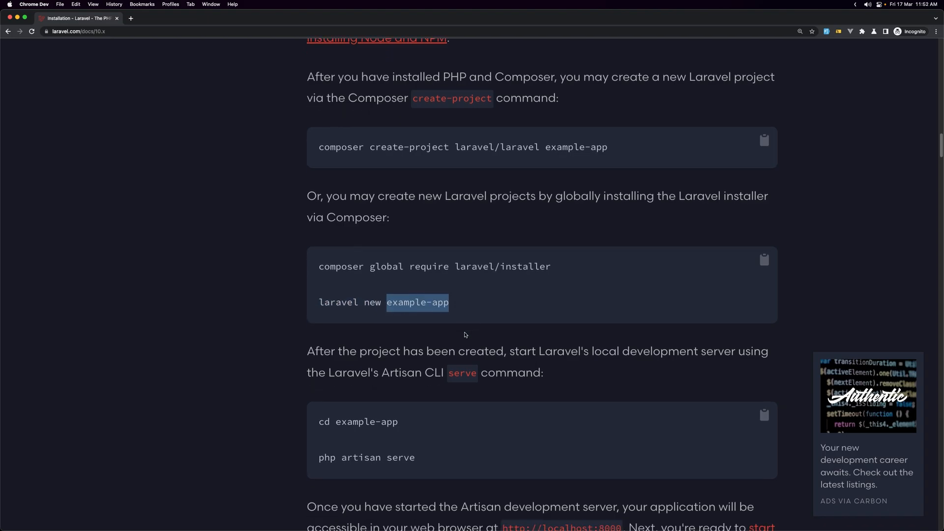
scroll(down, 3)
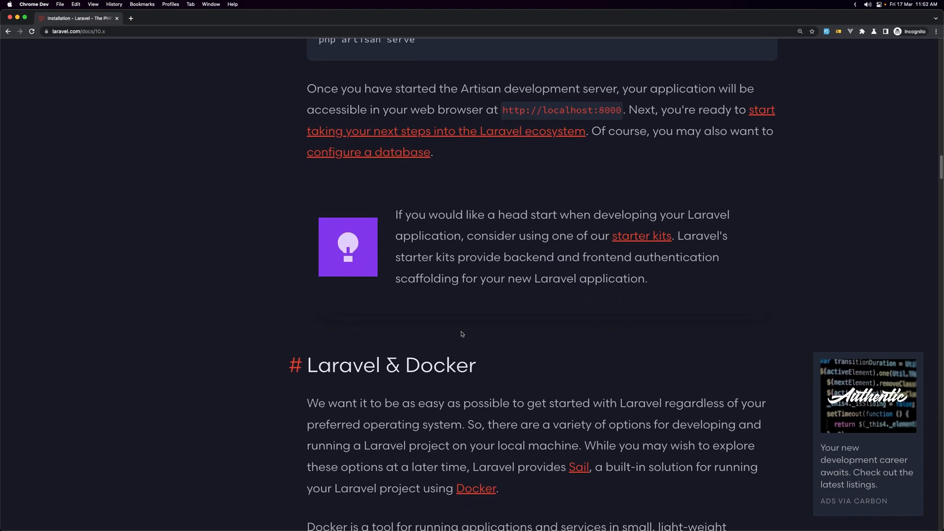
scroll(up, 3)
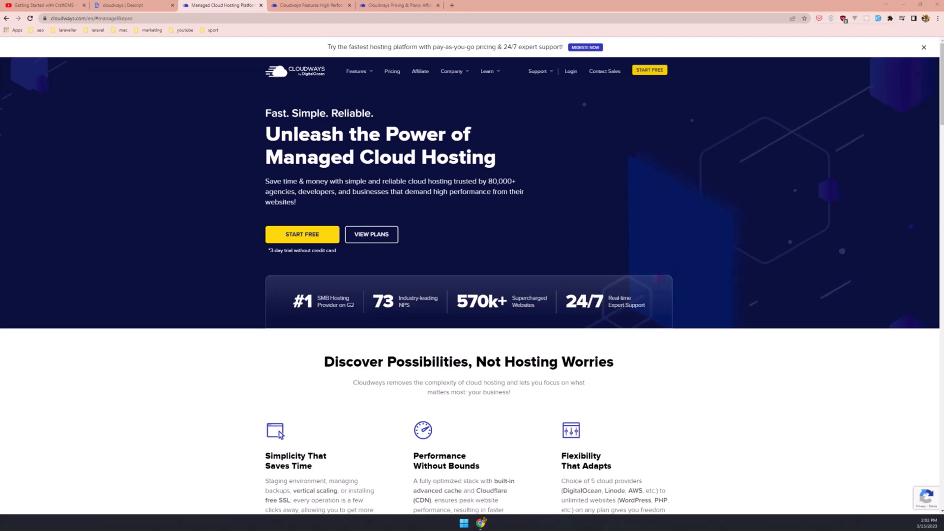
mouse_move(144, 175)
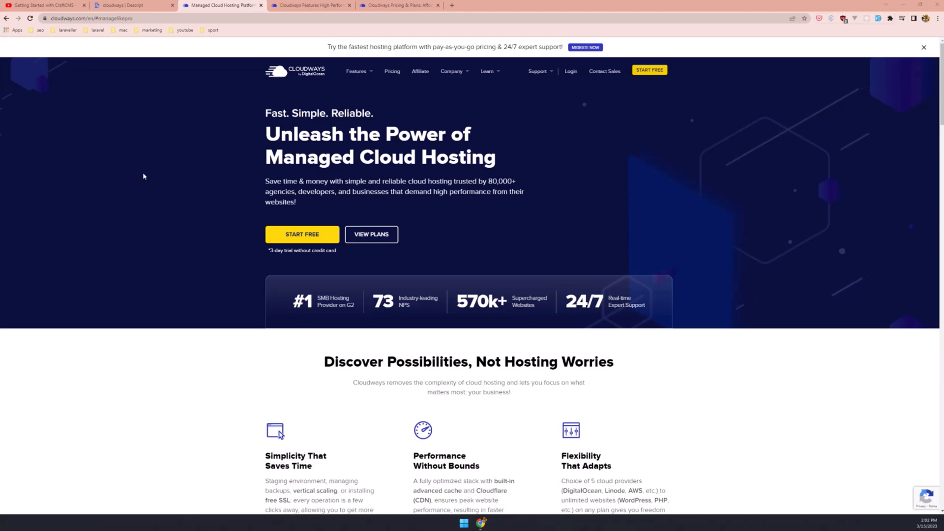
- Scroll the Cloudways homepage sections, then look over the Cloudways Features page
scroll(down, 3)
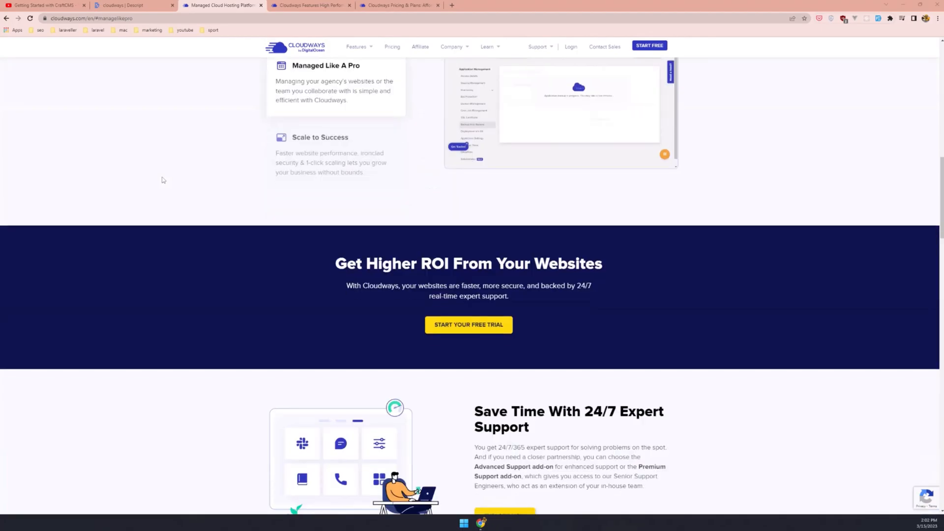
scroll(down, 3)
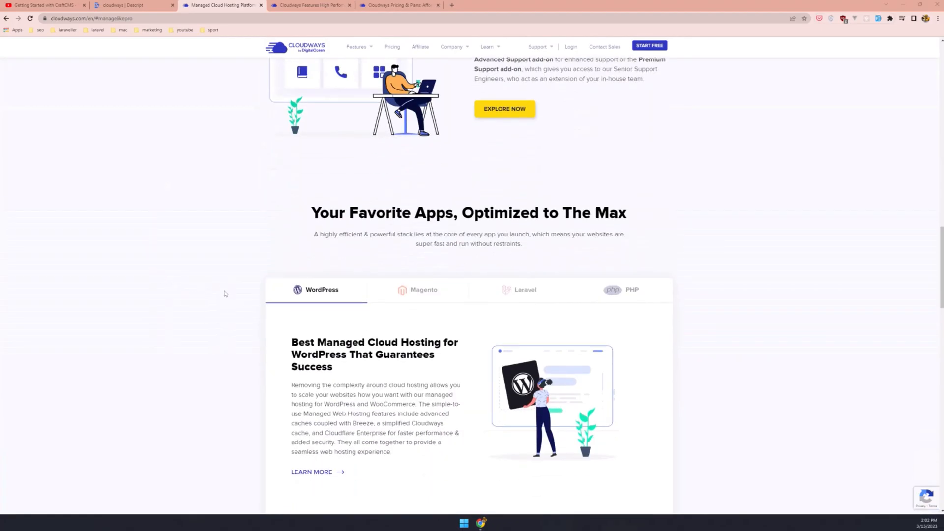
click(310, 5)
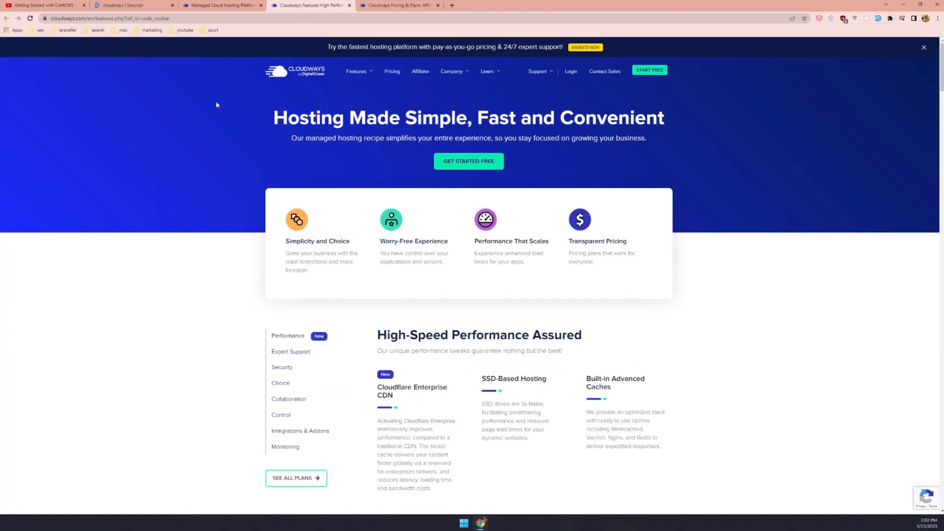
mouse_move(208, 129)
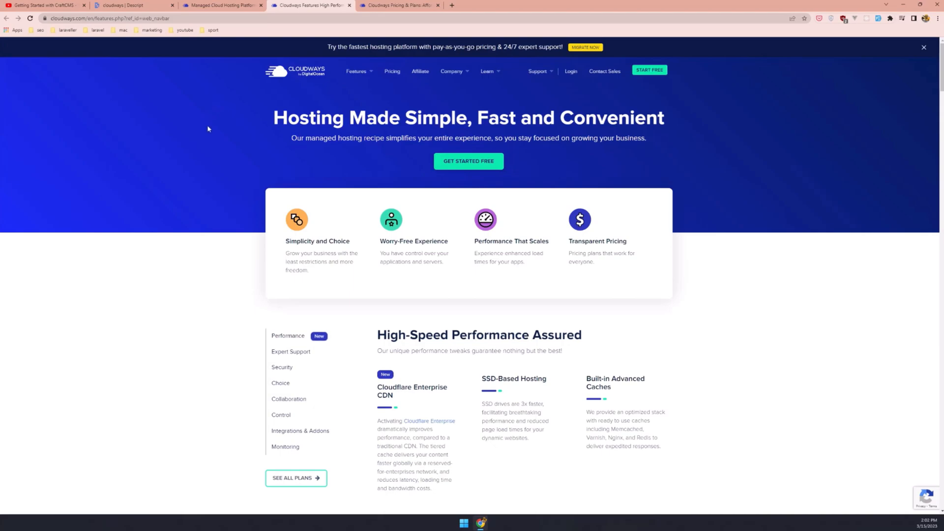
mouse_move(214, 154)
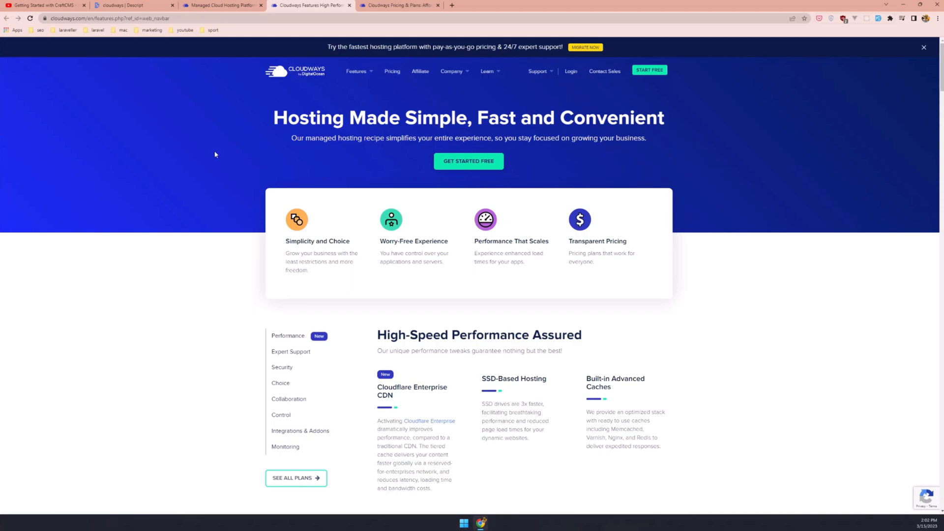
mouse_move(224, 164)
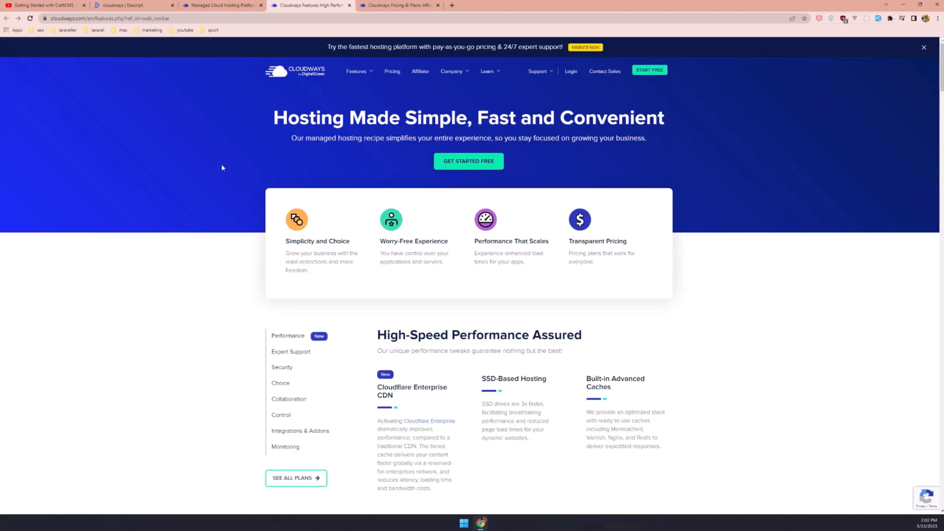
scroll(down, 3)
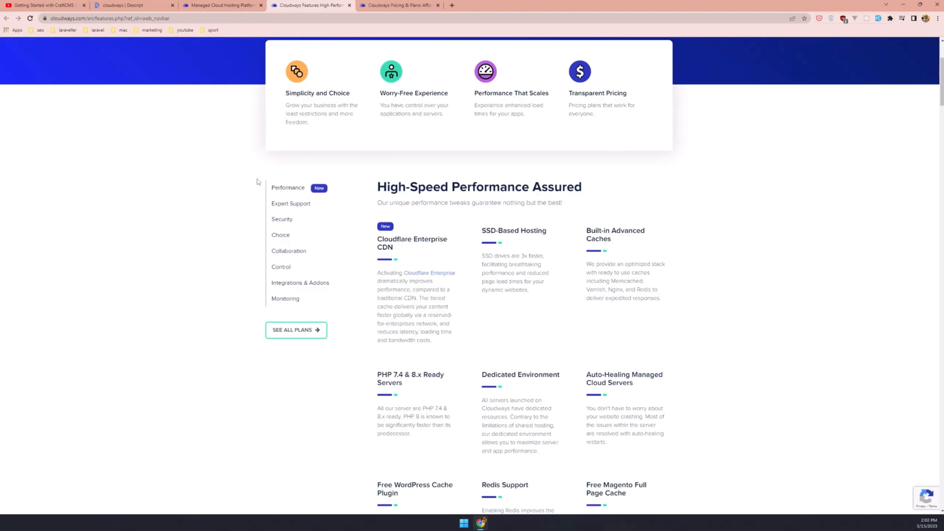
scroll(up, 3)
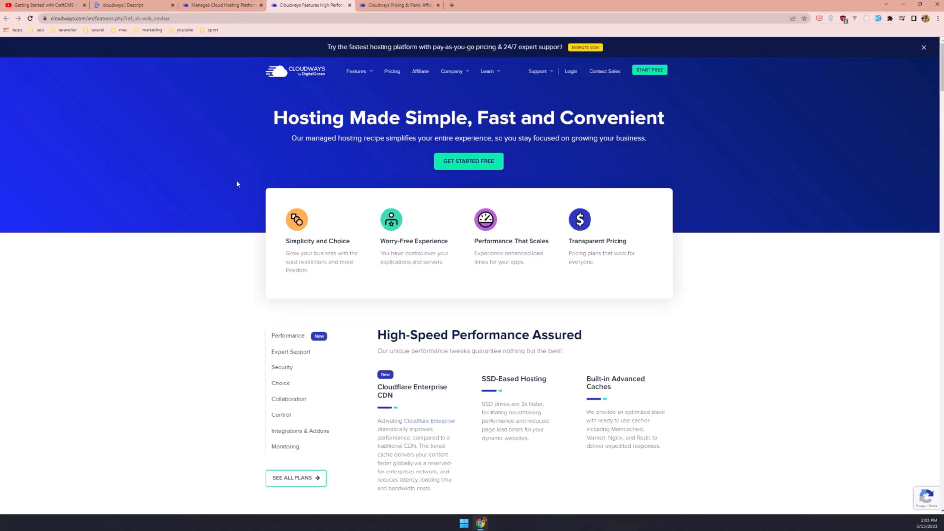
click(399, 5)
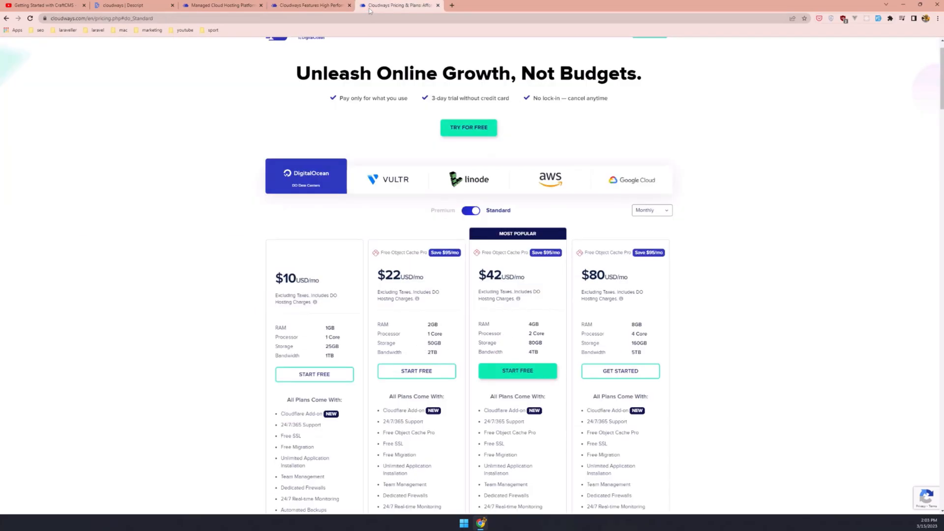
mouse_move(136, 168)
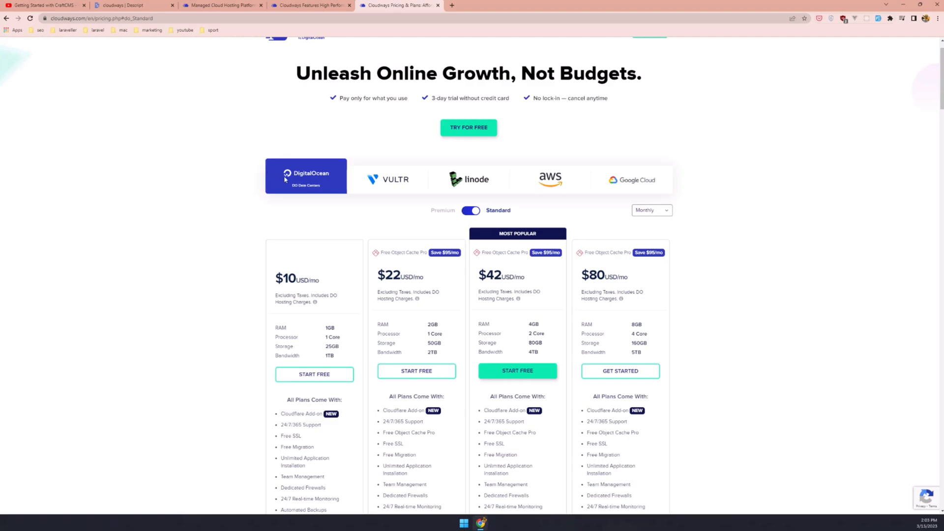
mouse_move(226, 194)
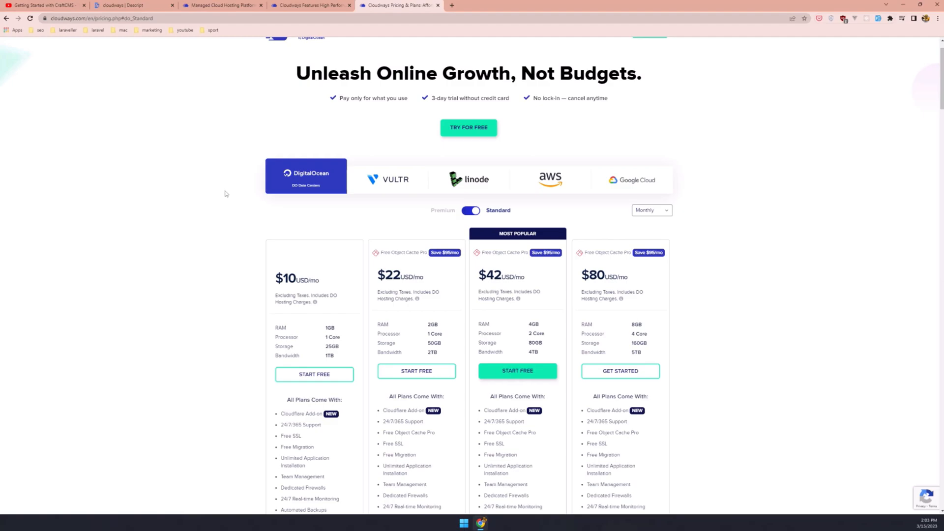
scroll(up, 3)
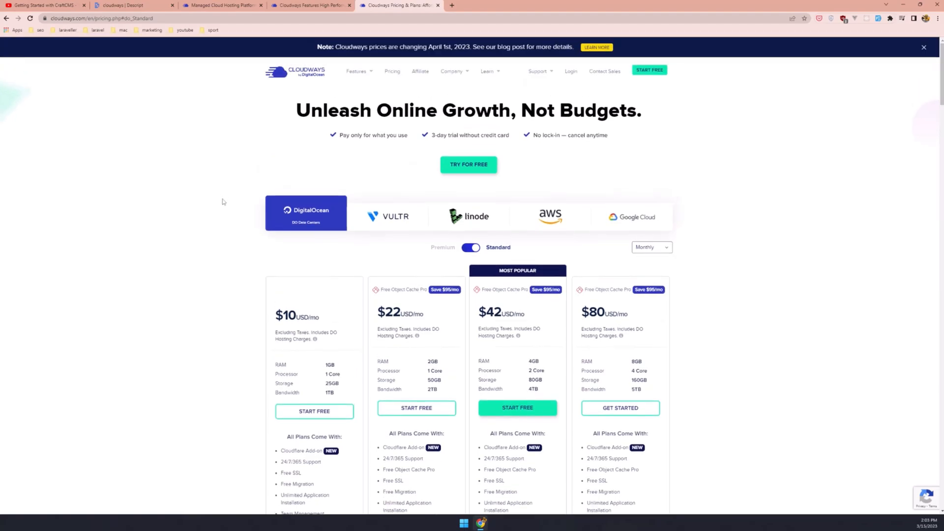
scroll(down, 3)
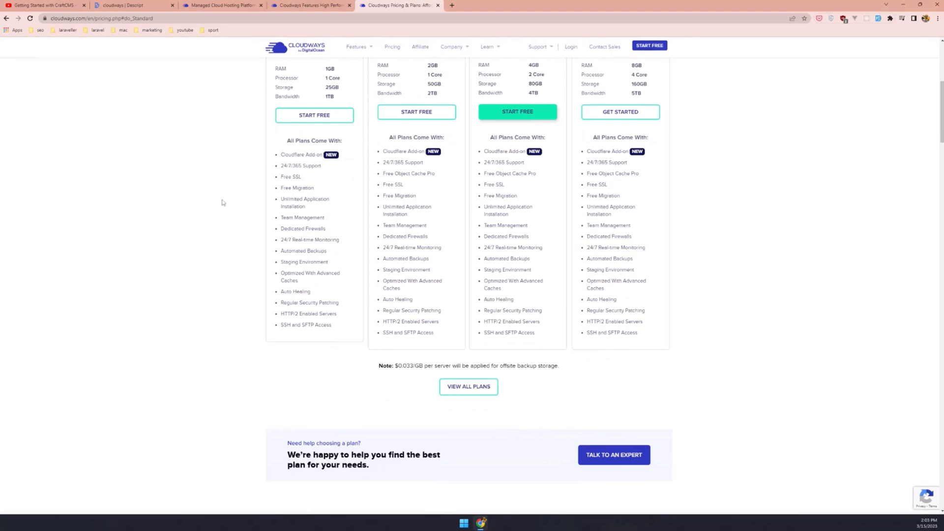
scroll(down, 3)
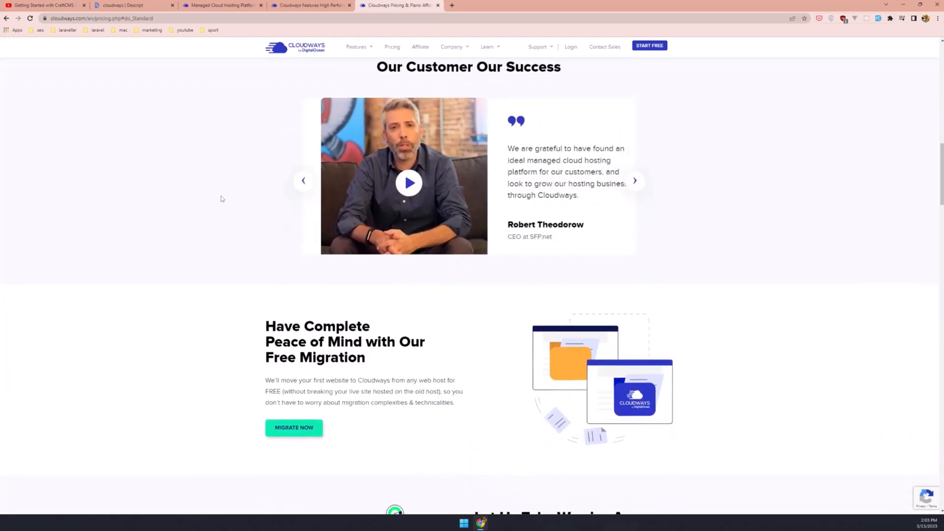
scroll(down, 3)
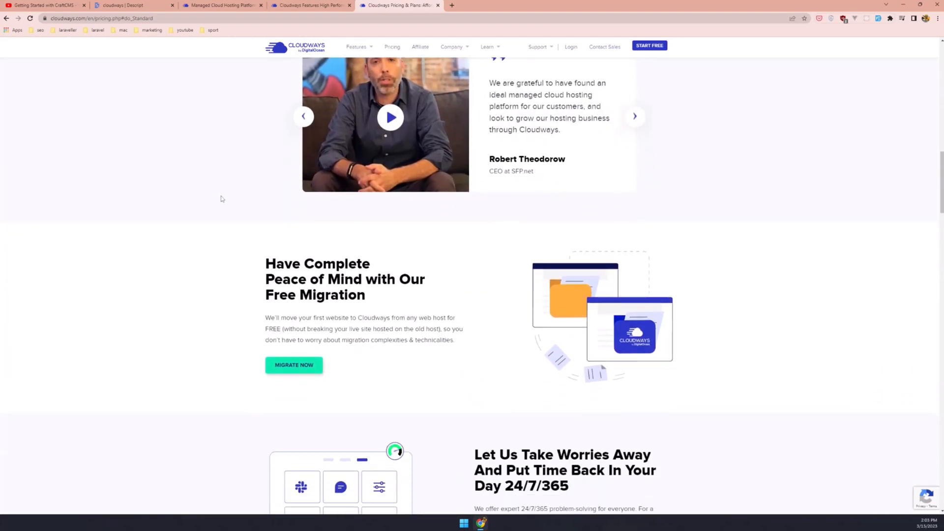
scroll(down, 3)
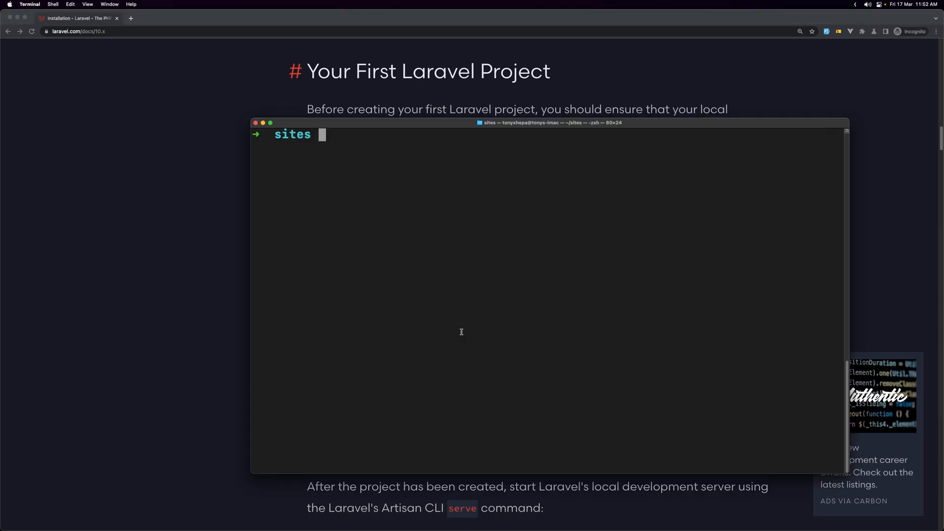
- Run 'laravel new laravel-chatgpt --breeze --pest' to scaffold the project
text(laravel)
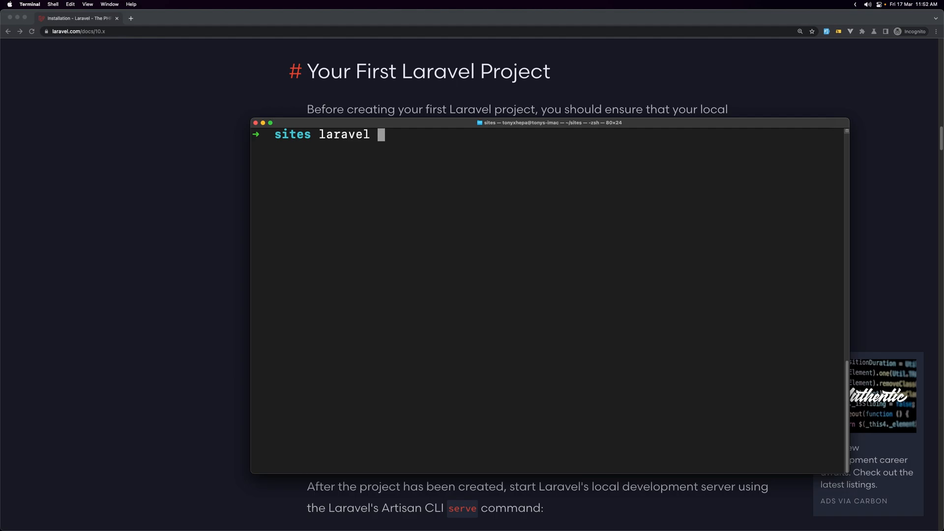
text(new)
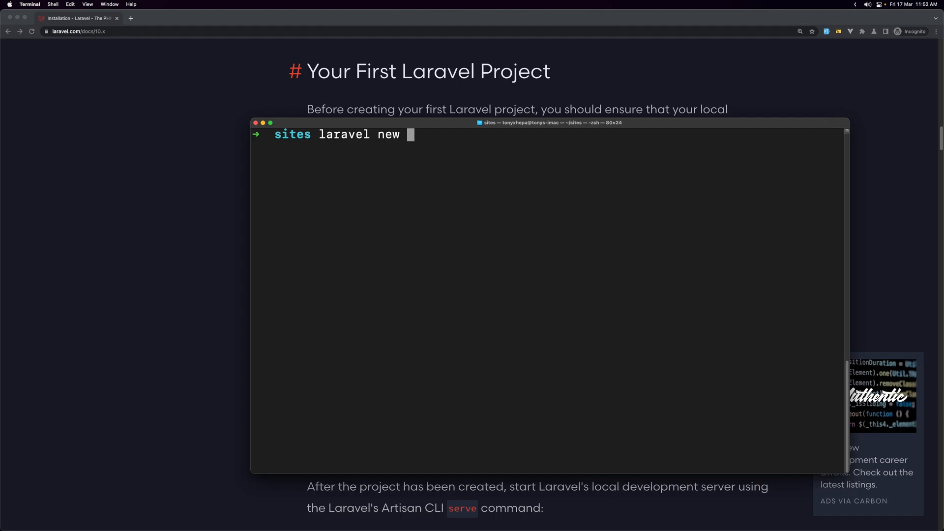
text(laravel-)
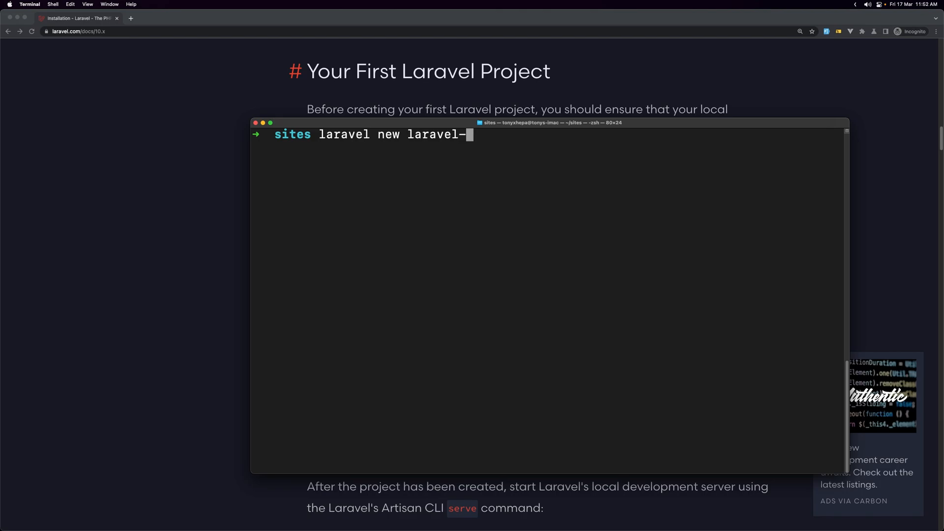
text(chatgp)
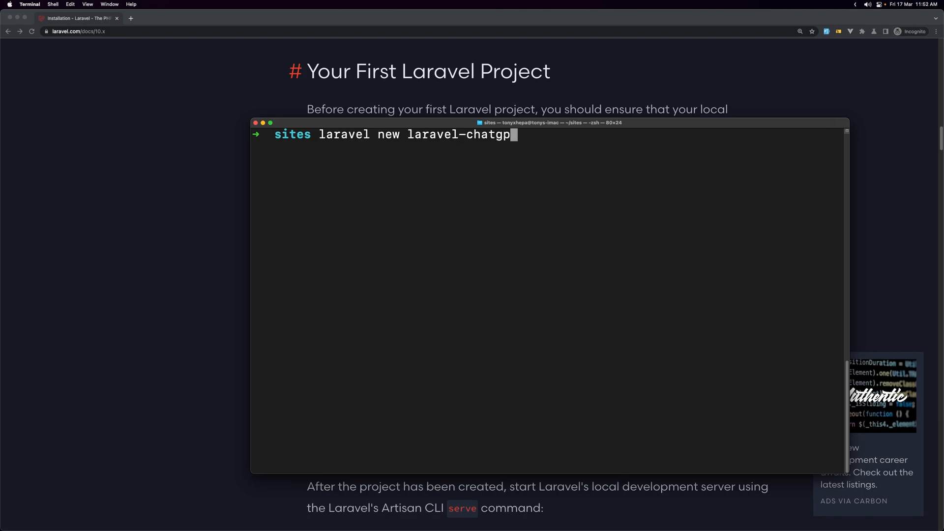
text(t --)
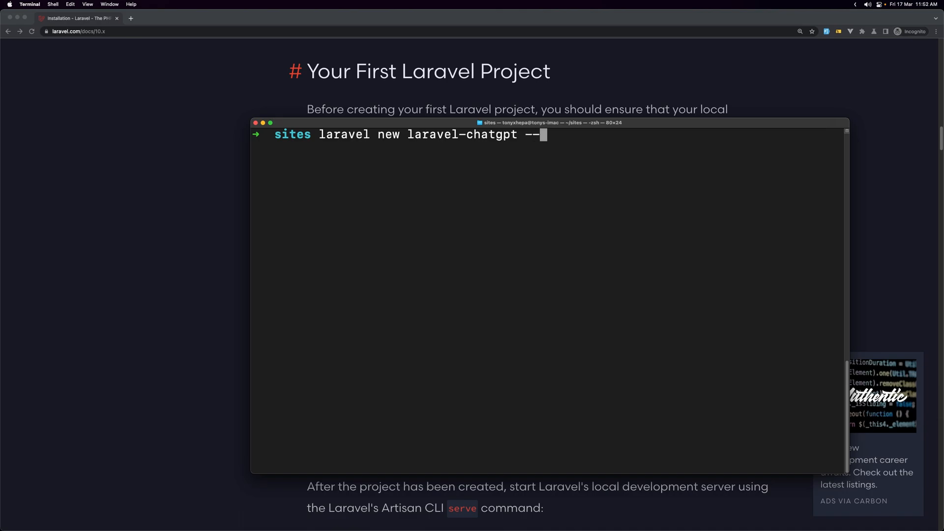
text(br)
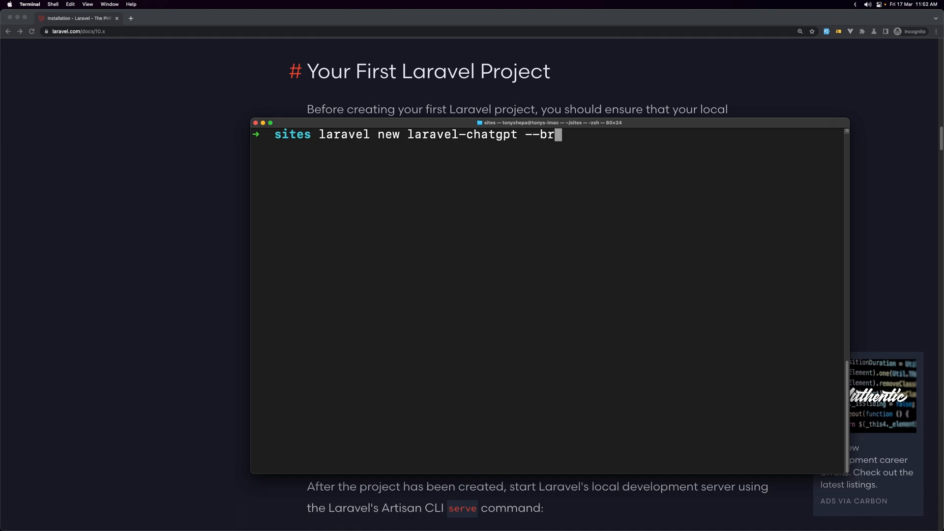
text(eze)
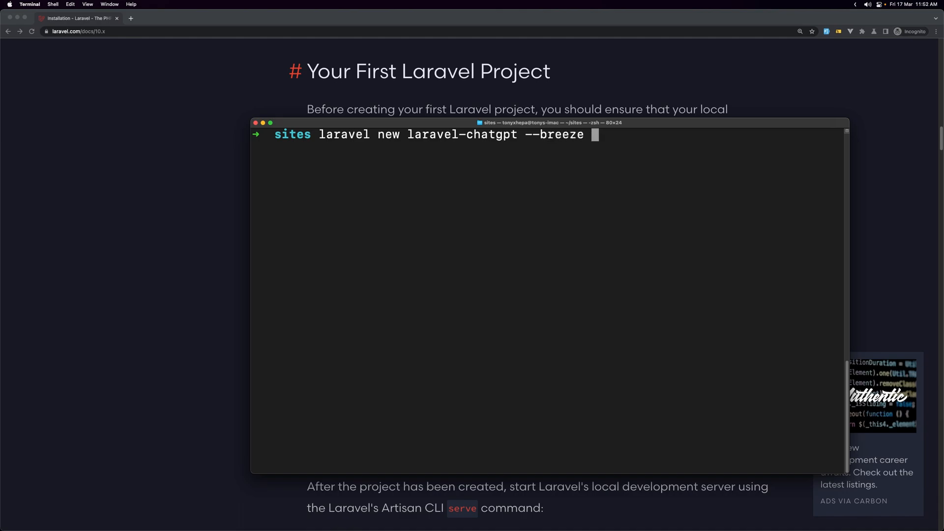
text(--pest)
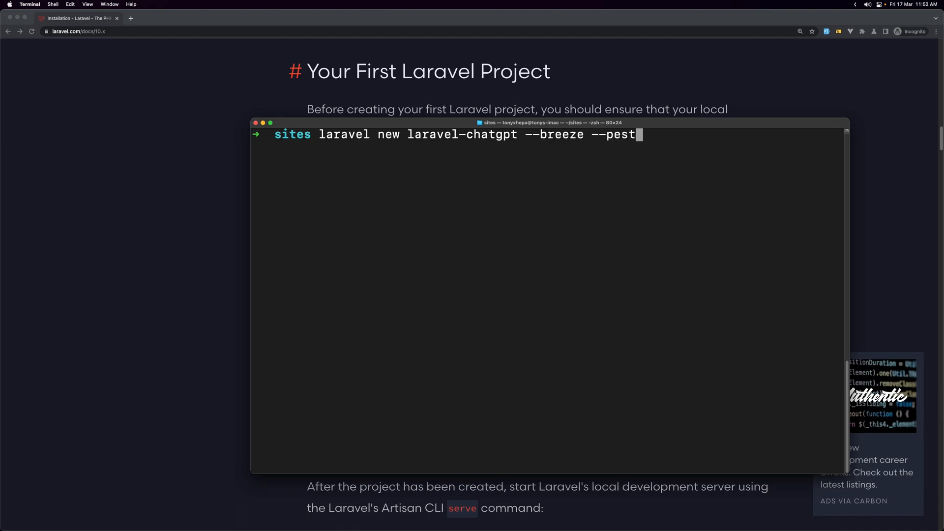
key(Return)
text(2)
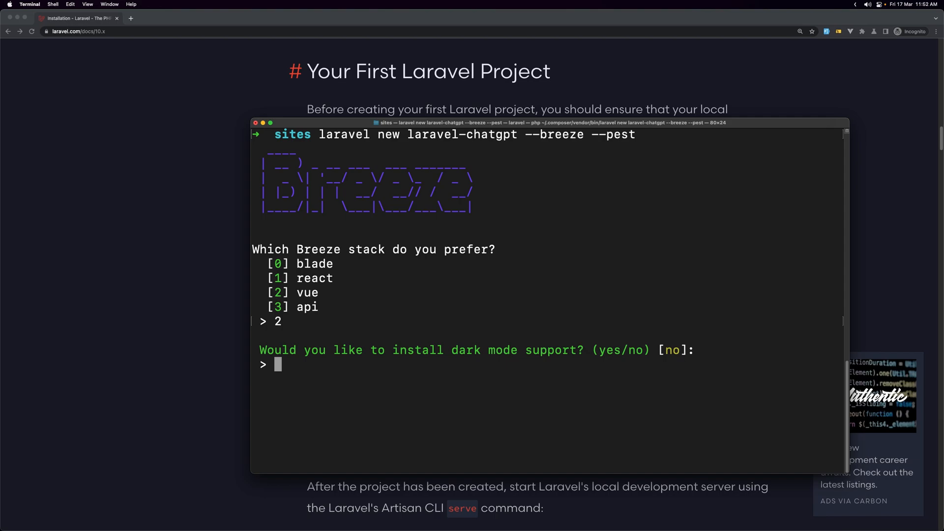
- Answer yes to the dark mode and Inertia SSR prompts for the Vue stack
text(yes)
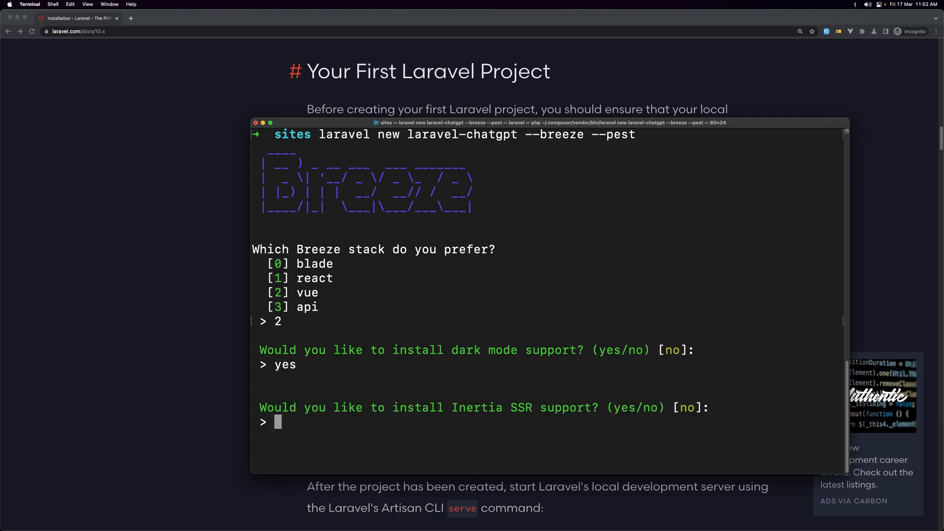
text(yes)
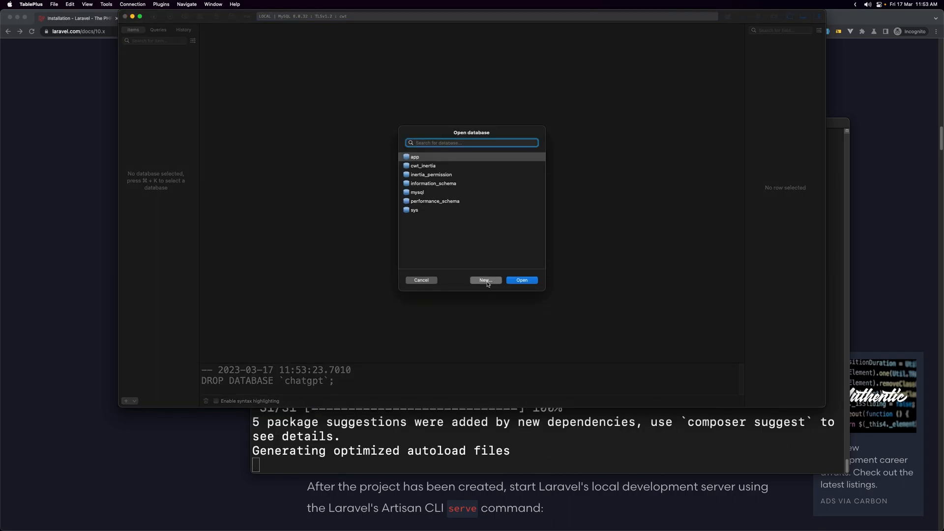
- Create a new local database named chatgpt from the Open database dialog
click(484, 280)
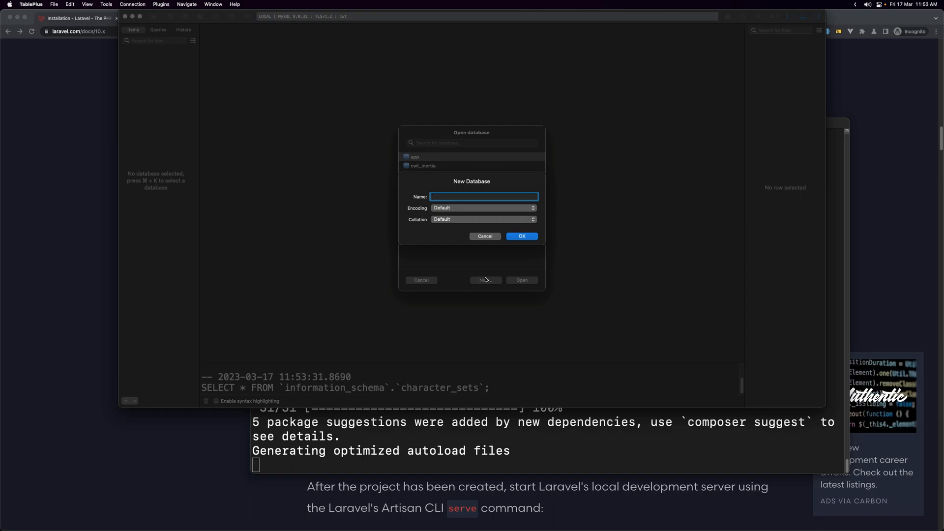
text(chat)
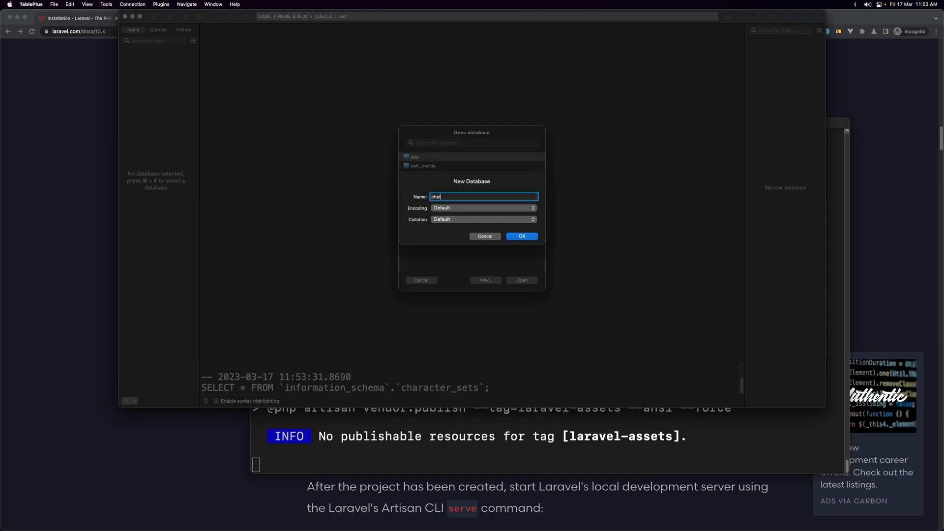
text(gpt)
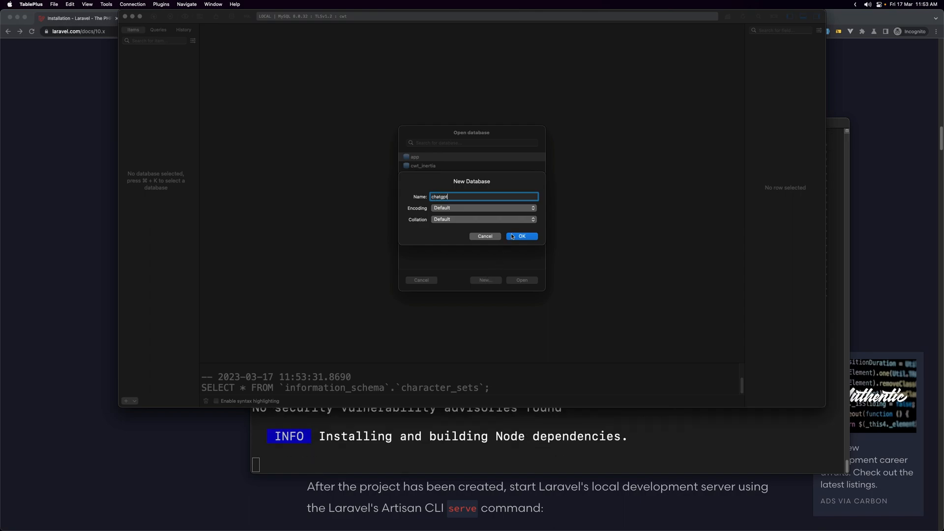
click(521, 235)
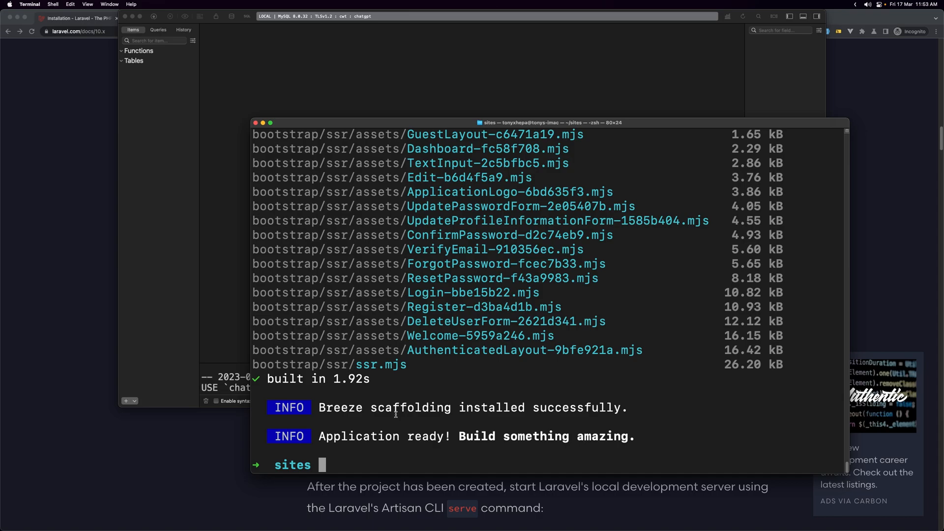
- cd into laravel-chatgpt and launch it in VS Code with 'code .'
text(cd)
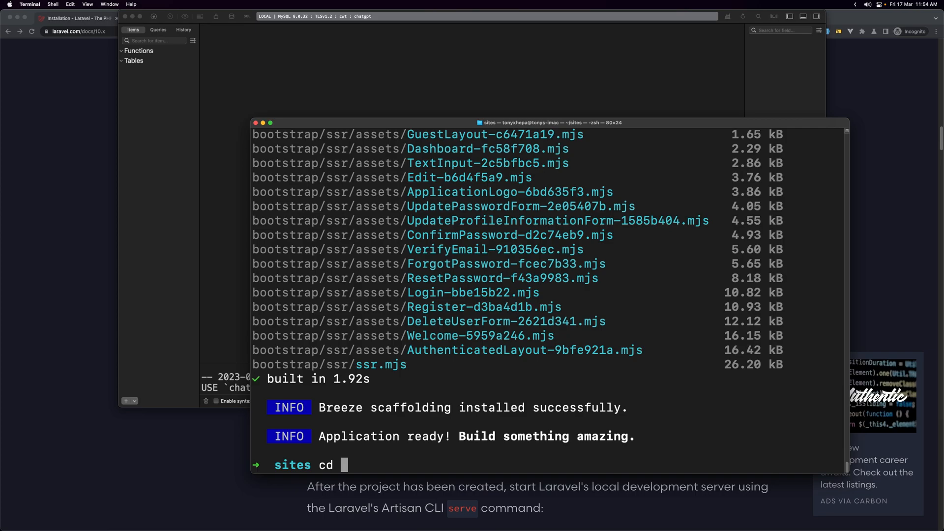
text(laravel-chatgpt)
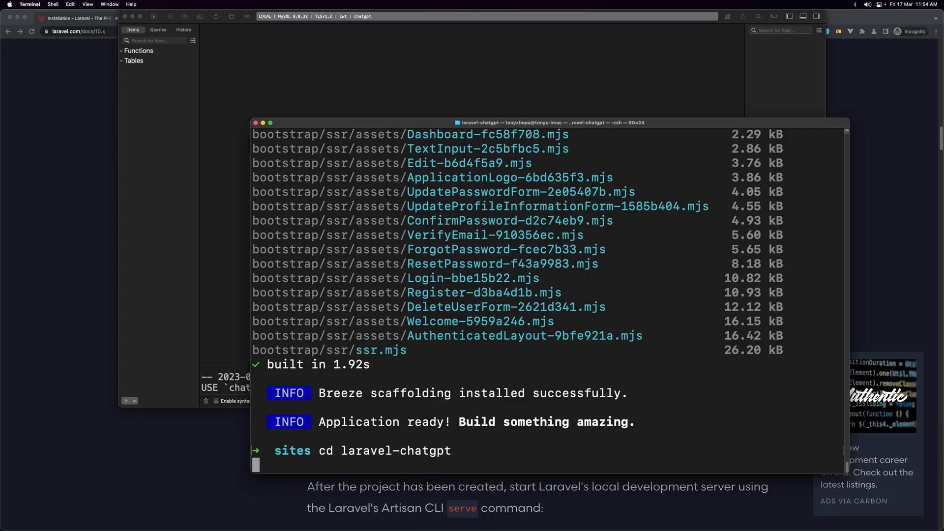
text(code)
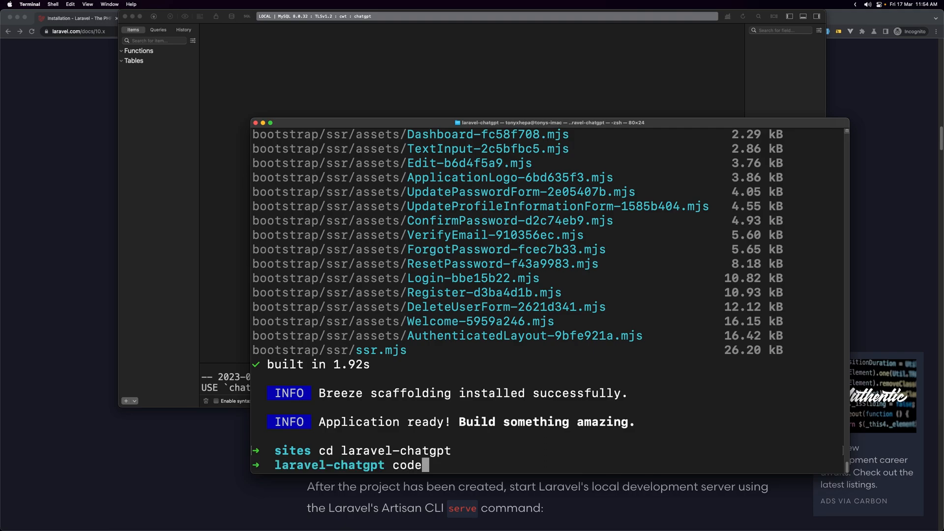
key(Return)
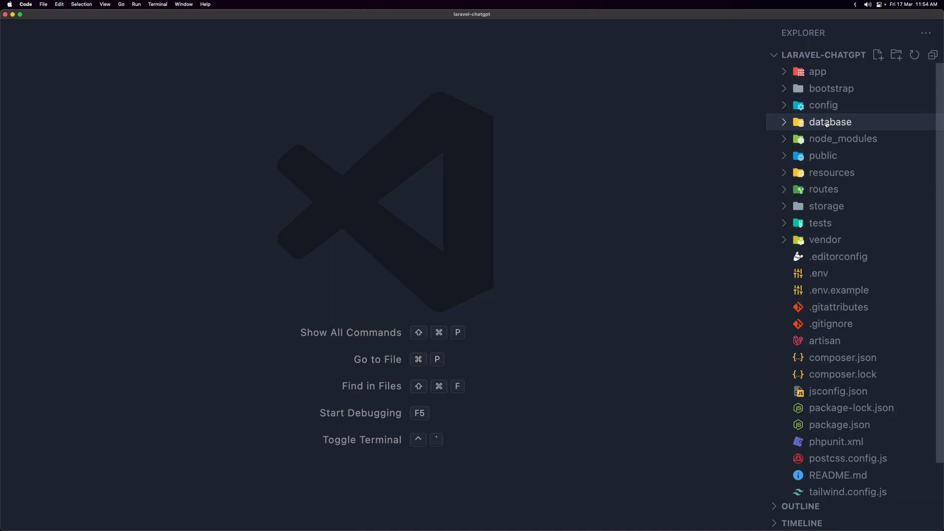
- Open .env and select the laravel_chatgpt DB_DATABASE value for replacement
click(818, 272)
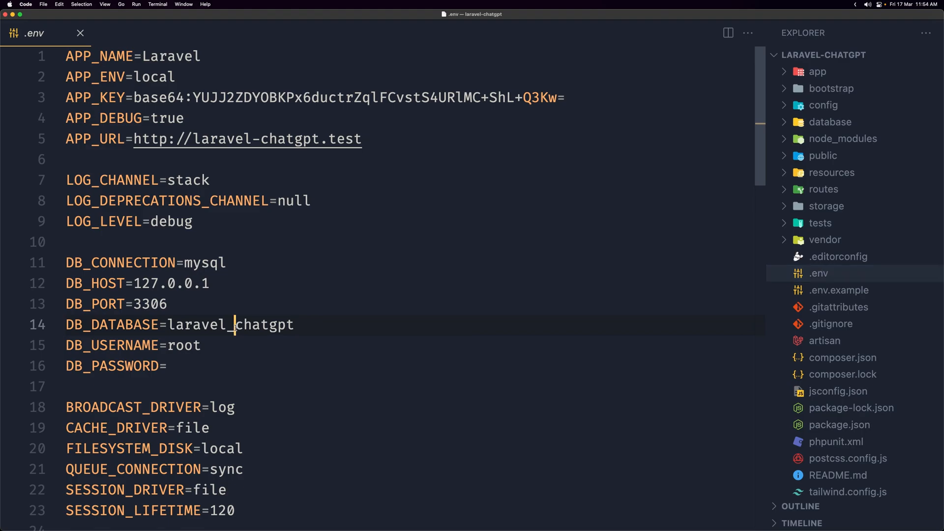
double_click(198, 323)
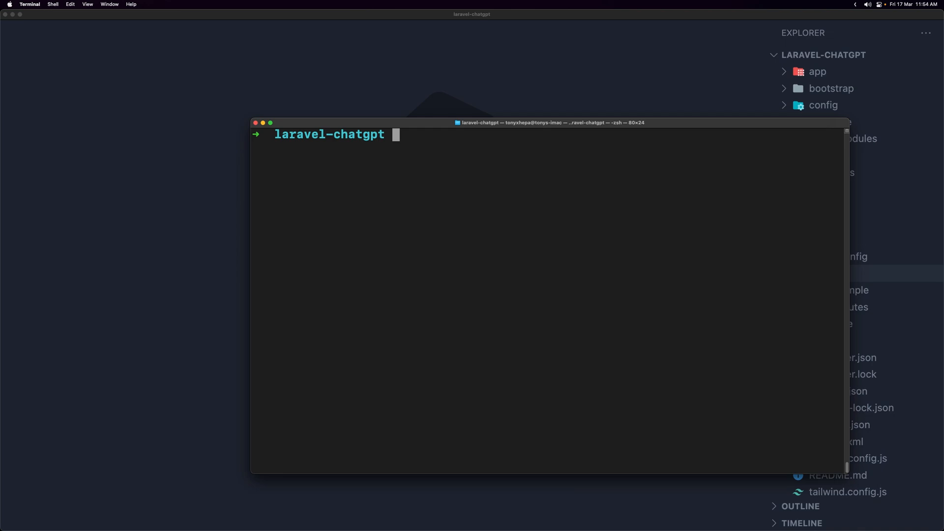
- Run 'a migrate:fresh' to drop and rebuild the database tables
text(a mig)
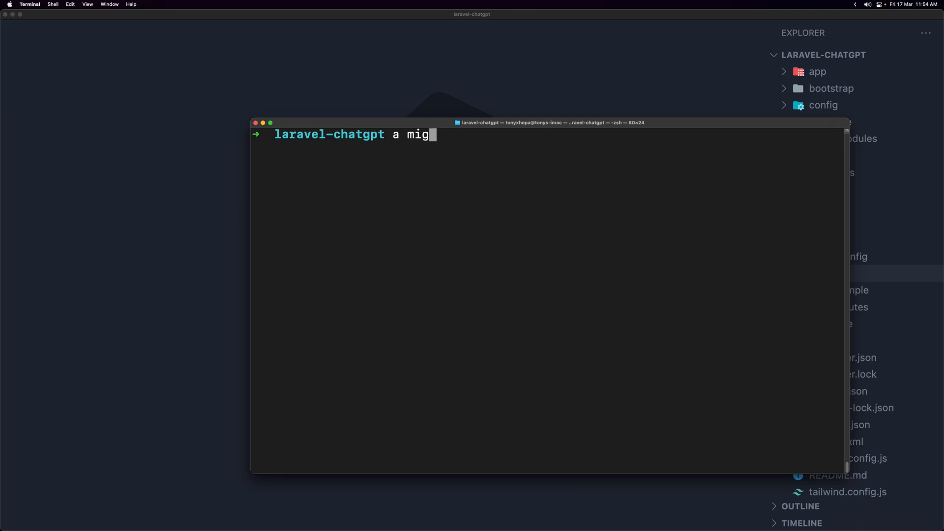
text(rate)
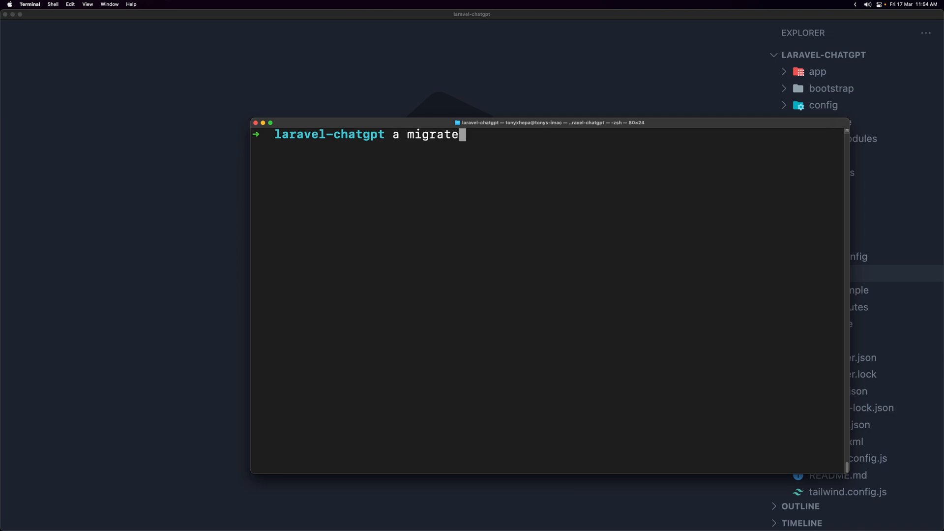
text(:fres)
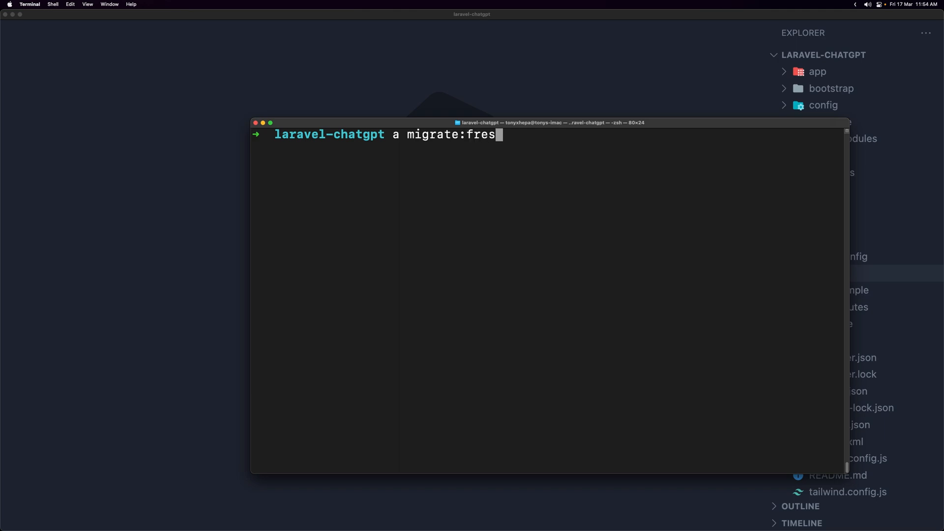
key(Return)
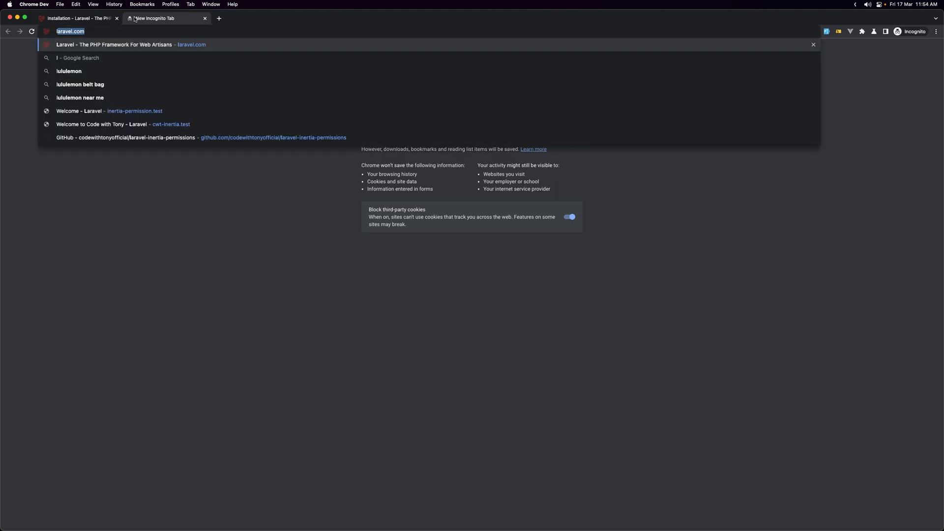
- Load laravel-chatgpt.test in Chrome and reset the zoom to normal size
text(laravel-chatgpt.test)
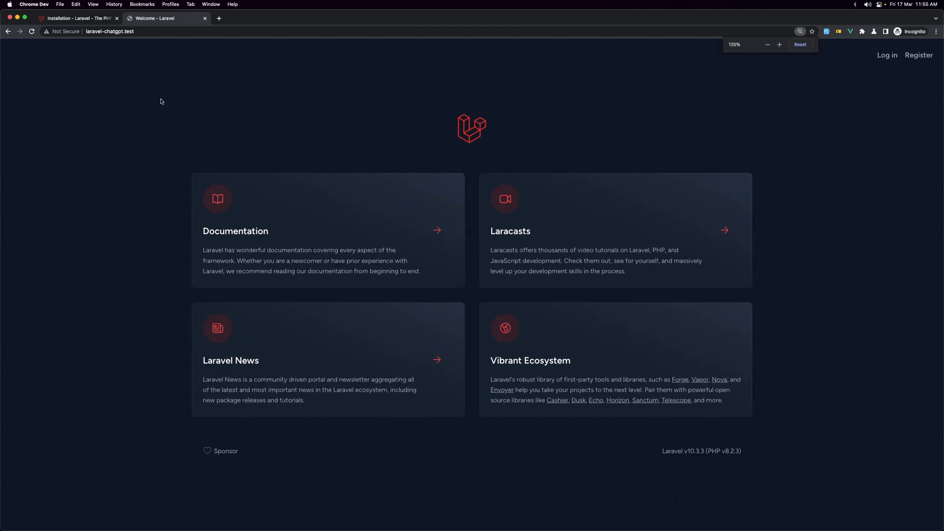
click(778, 44)
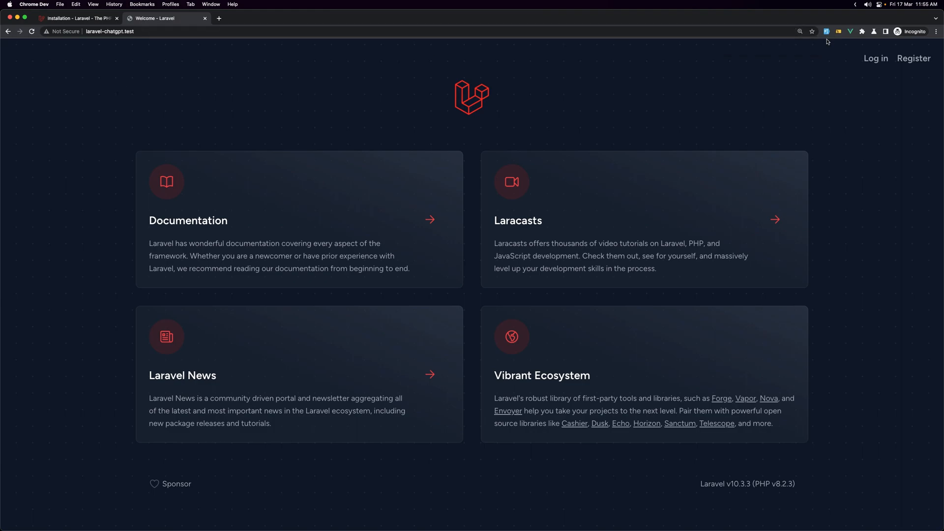
mouse_move(191, 95)
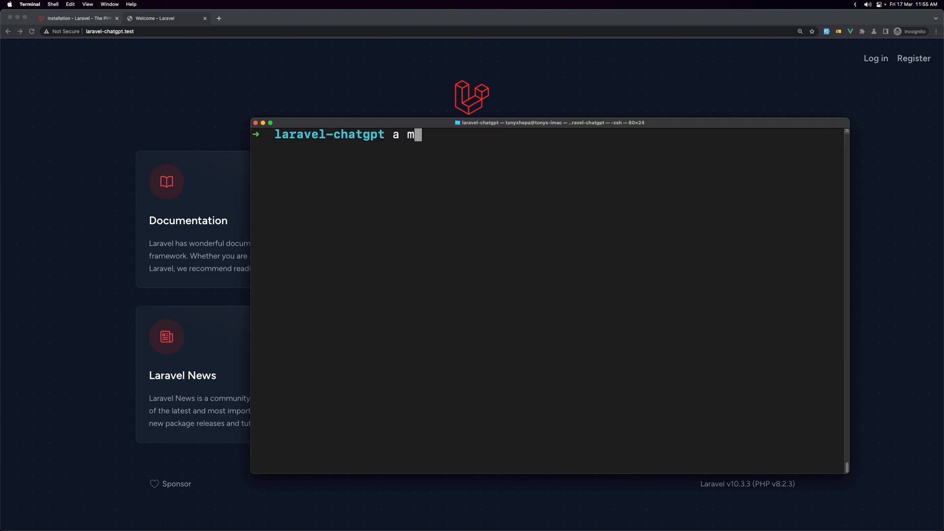
- Run 'a make:model Chat -m' to create the Chat model with its chats migration
text(ake:mod)
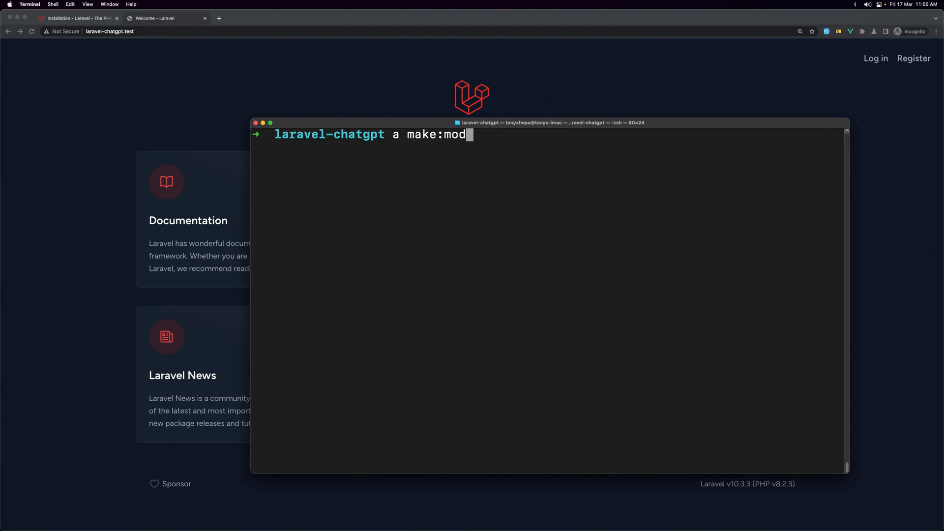
text(el)
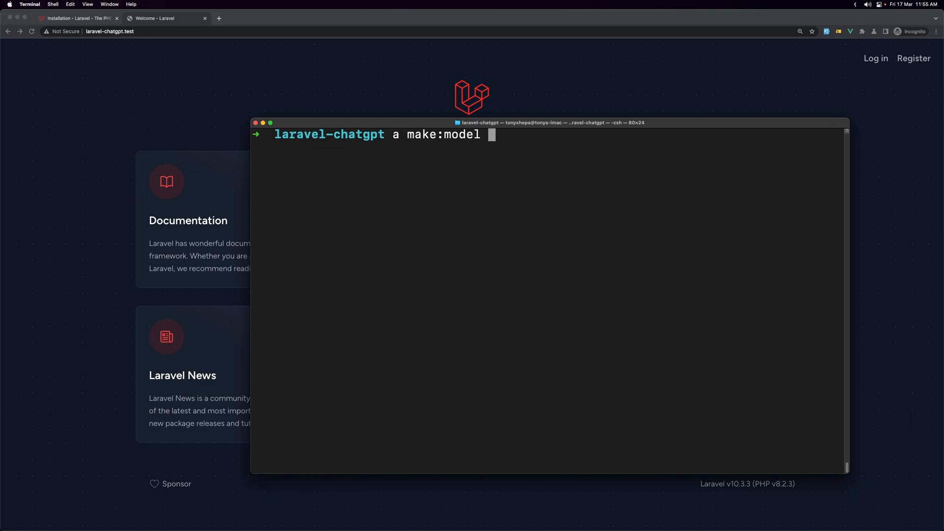
text(Chat)
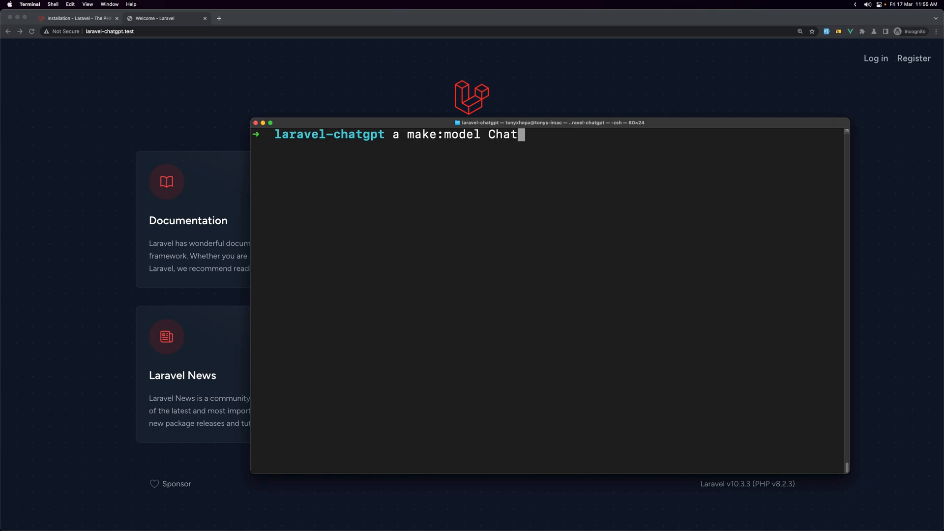
key(Return)
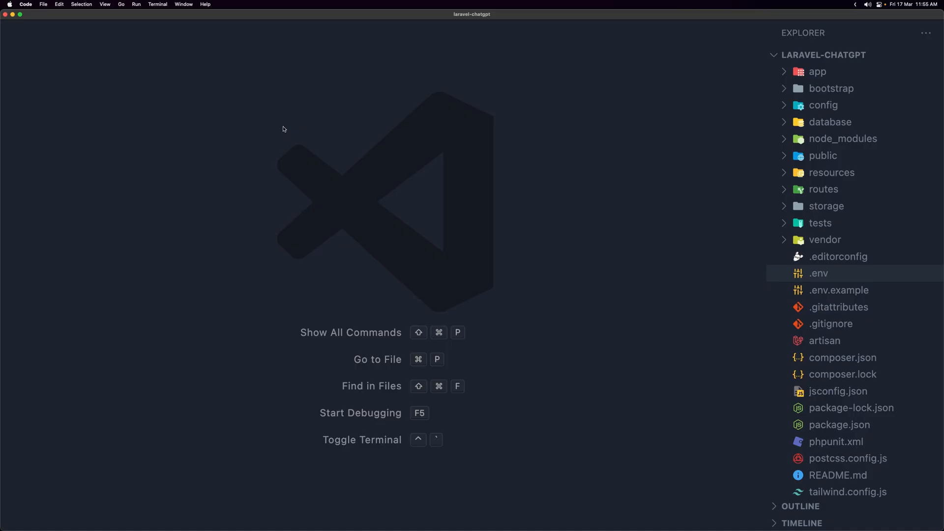
- Locate the create_chats_table migration through the file search for 'chats'
text(chats)
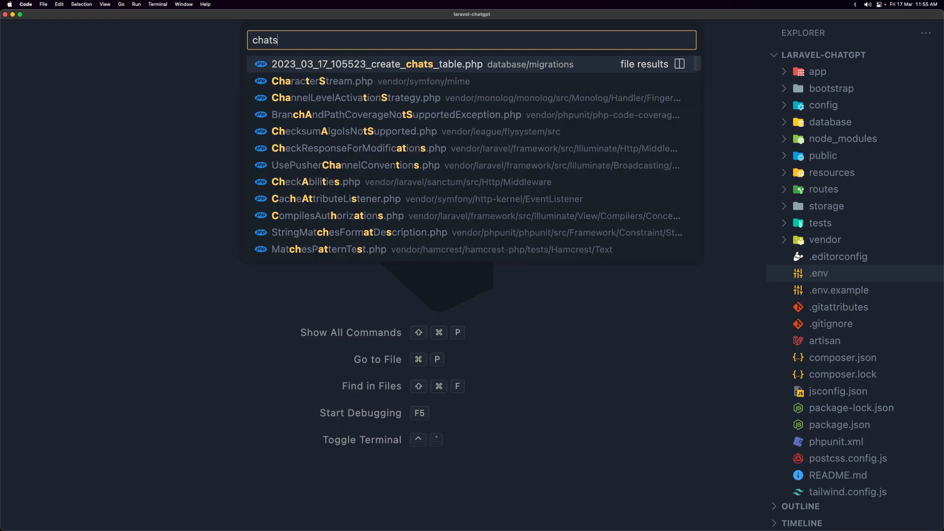
click(376, 65)
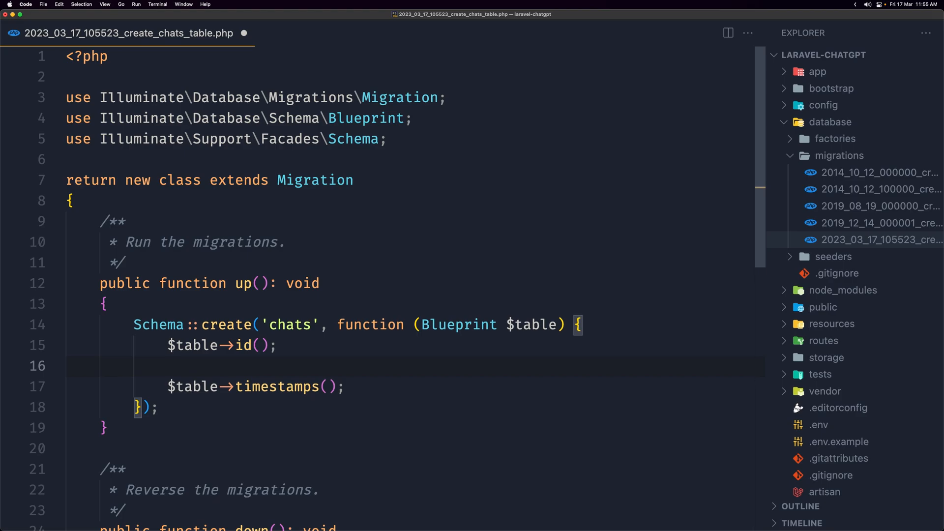
- Add a user_id foreign key constrained to users with cascade on delete
text($table-)
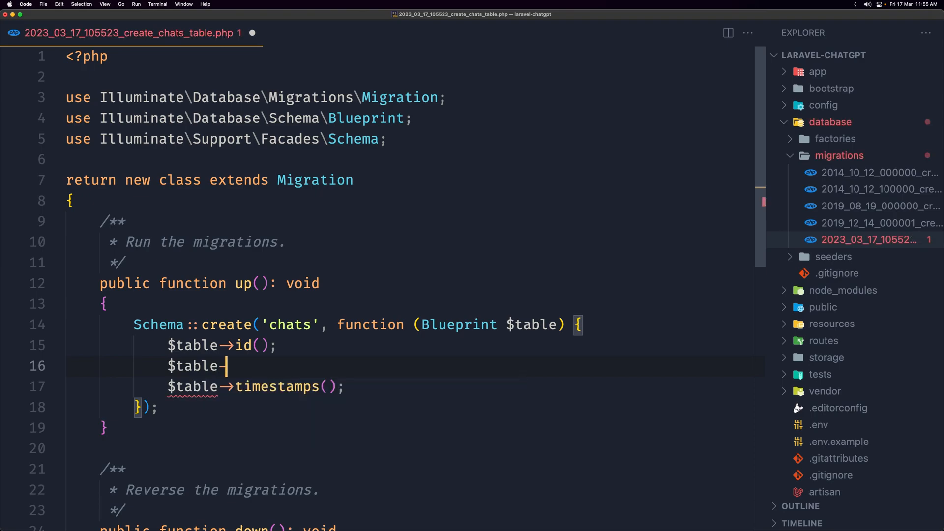
text(foreignId()
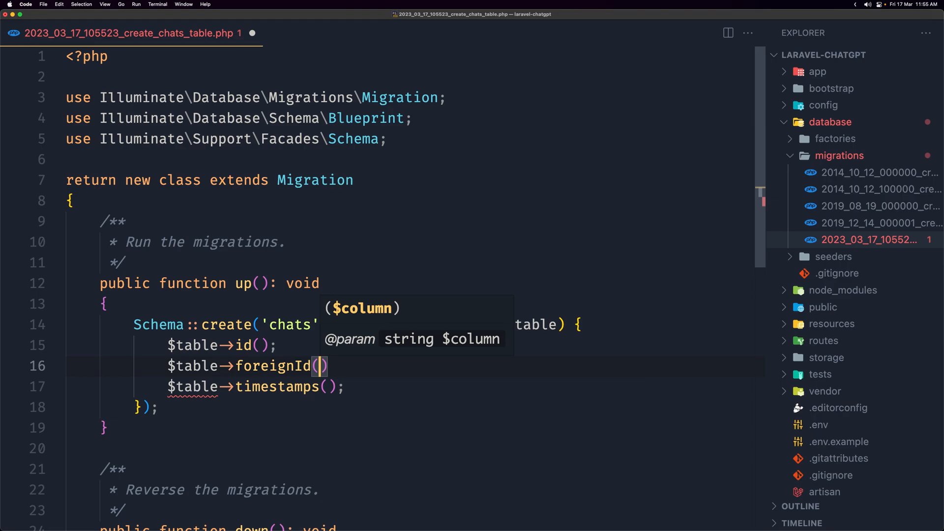
text('user')
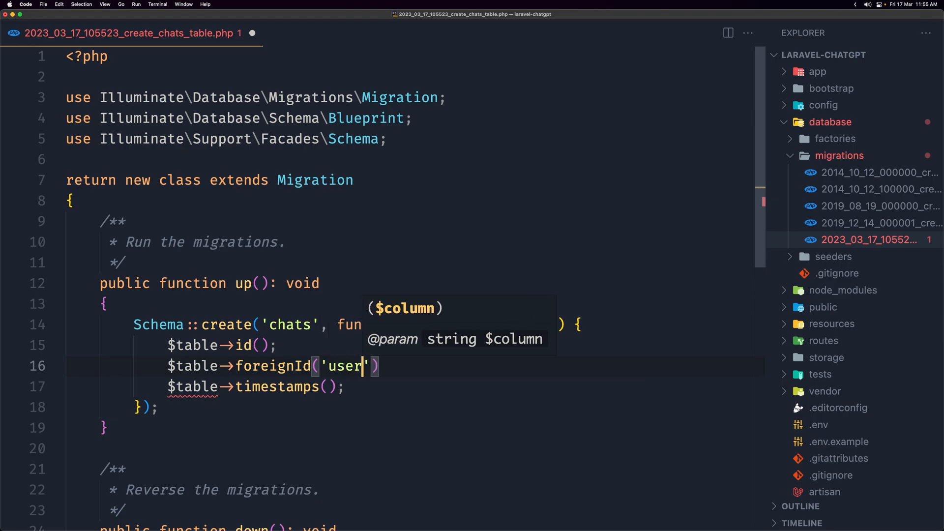
text(_id)
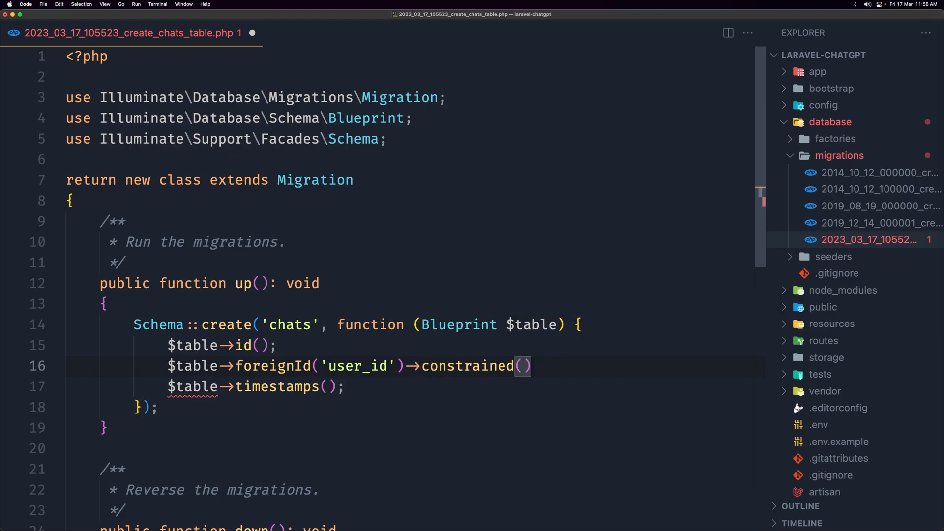
text(->cascadeOnDelete();)
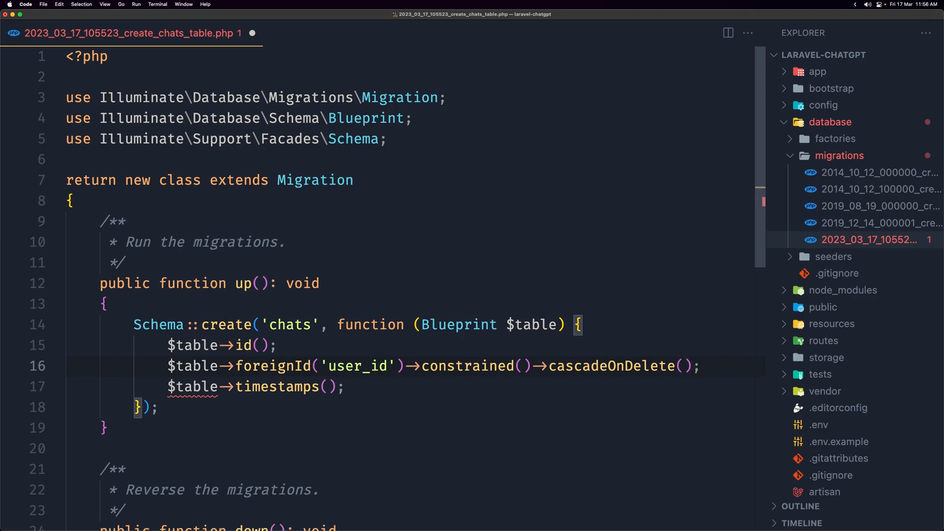
key(enter)
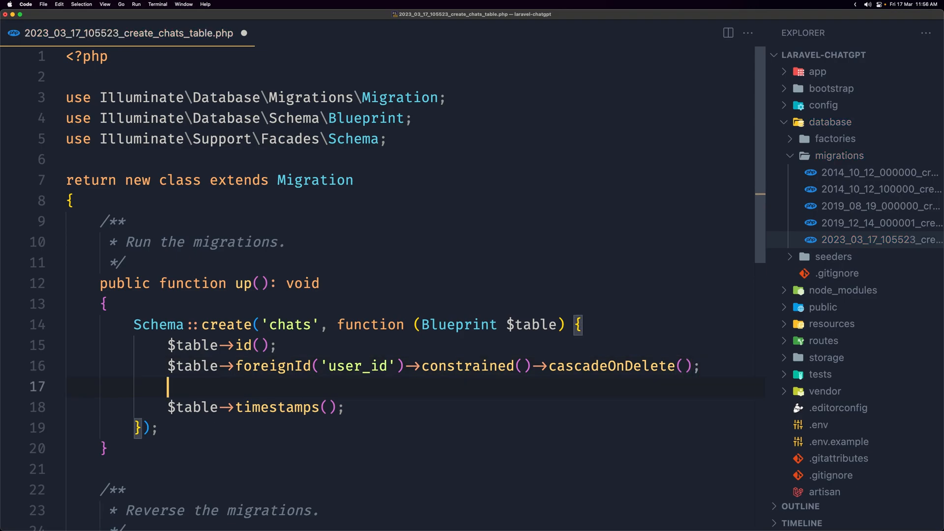
- Add a JSON 'context' column to the chats table
text($table)
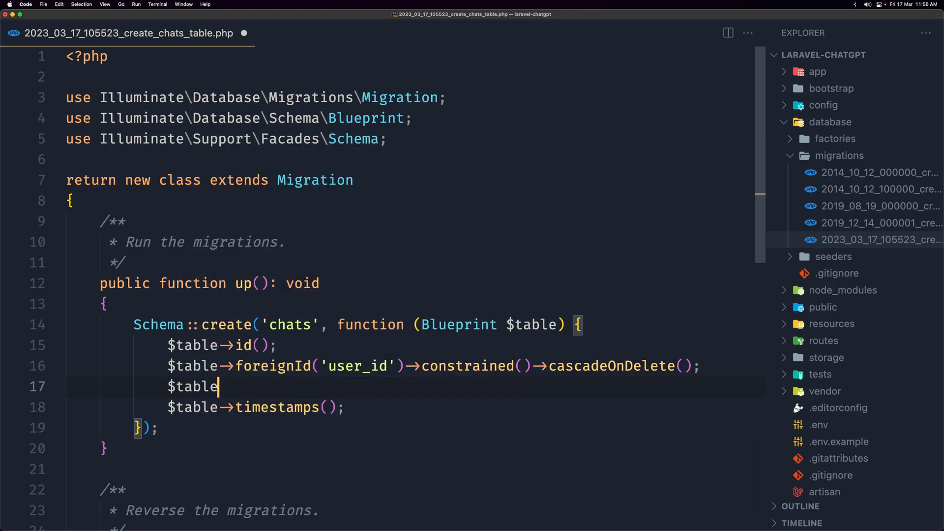
text(→json('c)
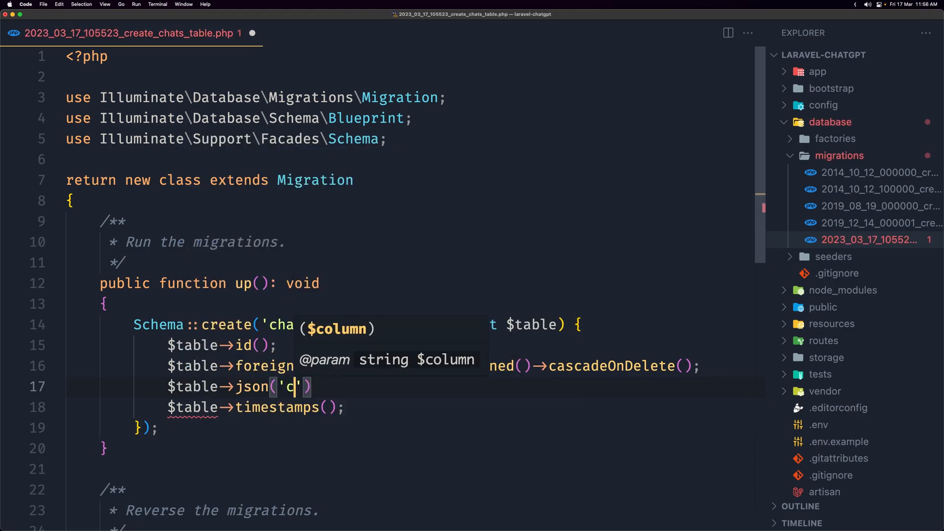
text(ontext)
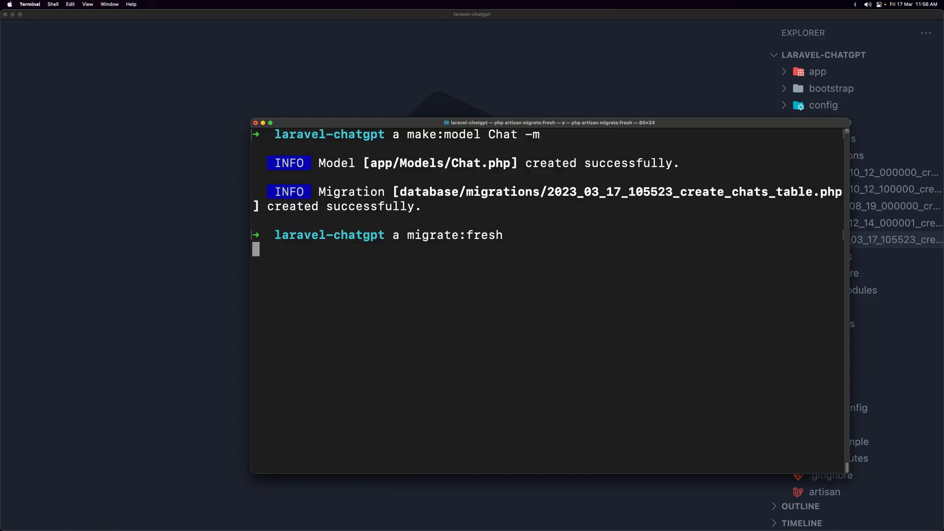
- Run 'a migrate:fresh' so the updated chats table is rebuilt
key(Return)
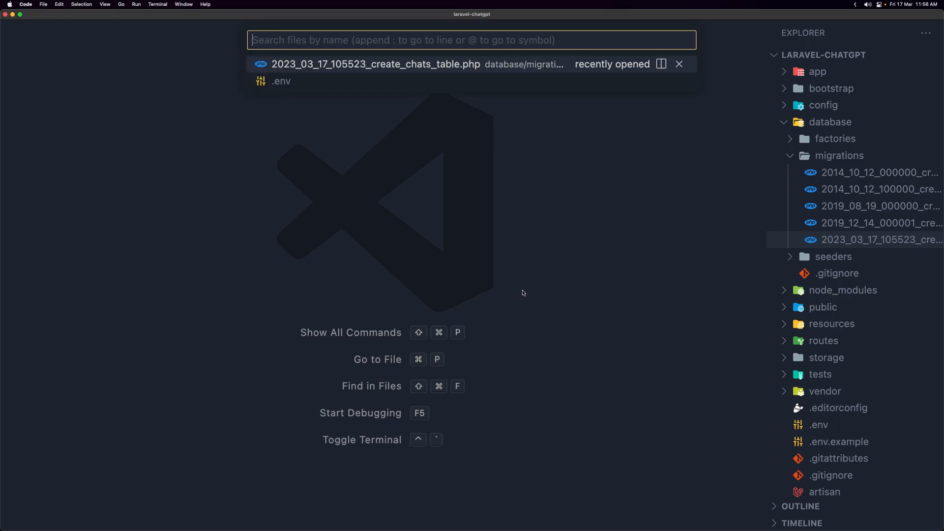
- In the Chat model, declare protected $guarded = [] to leave it unguarded
text(chat)
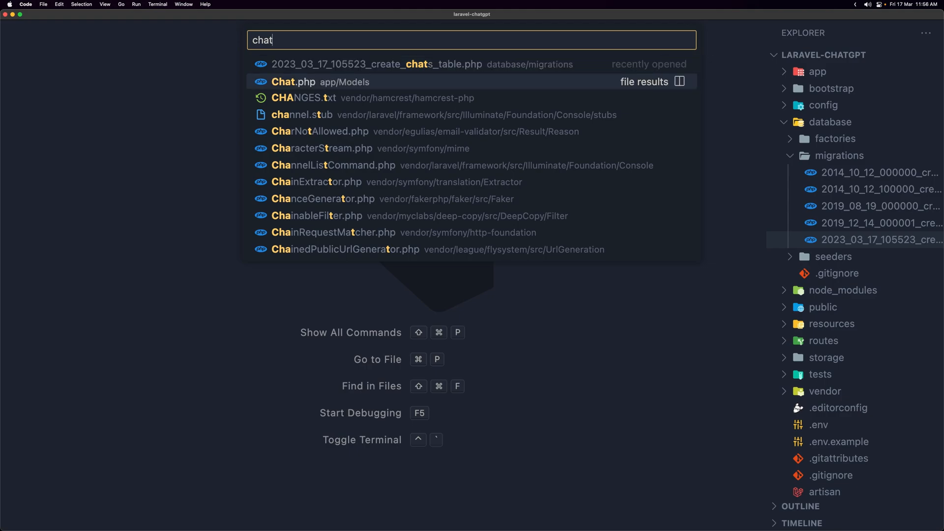
click(293, 82)
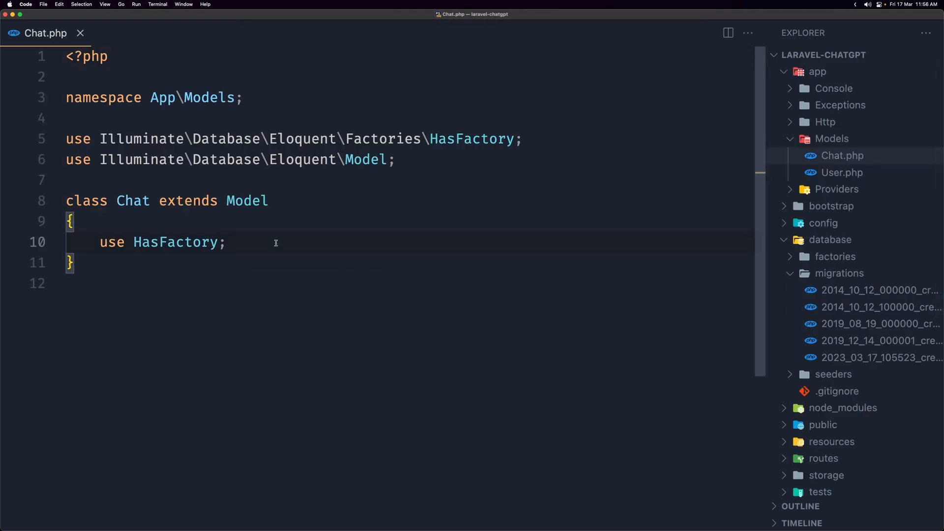
key(enter)
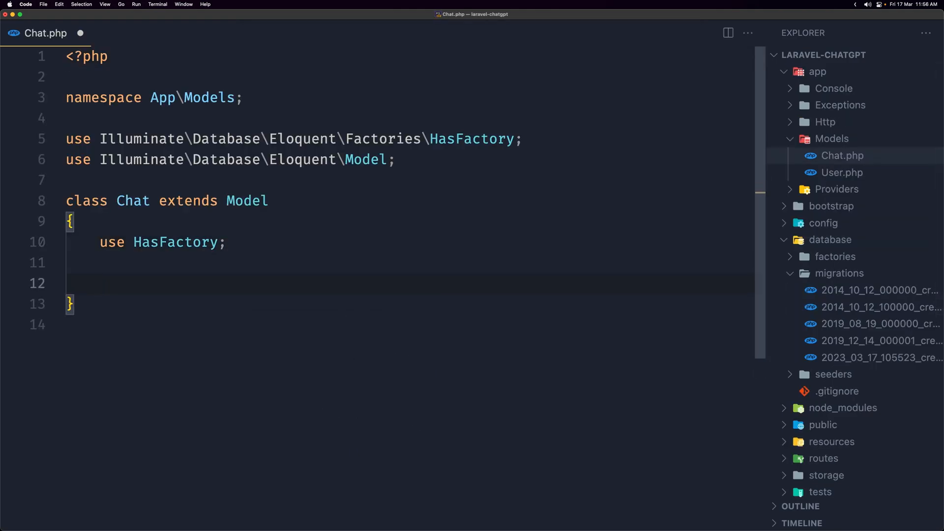
text(protected)
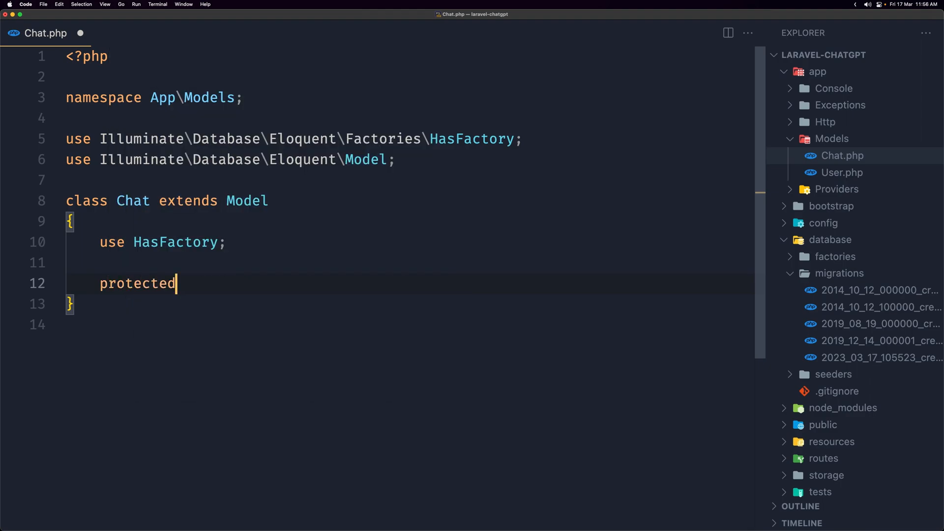
text($)
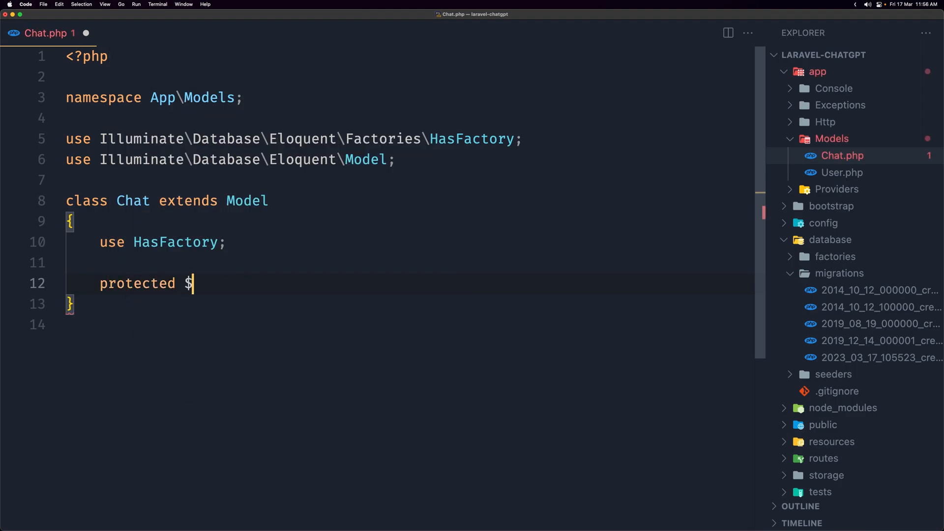
text(gua)
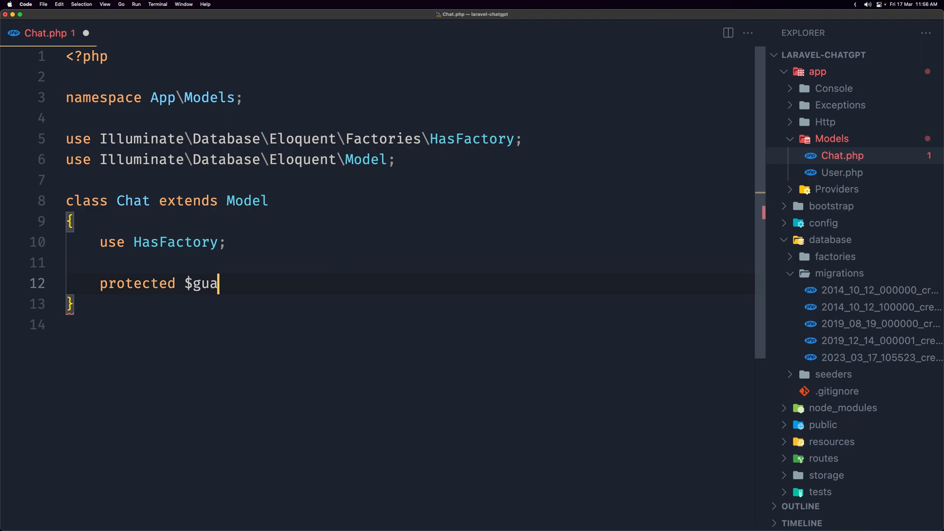
text(rded = [];)
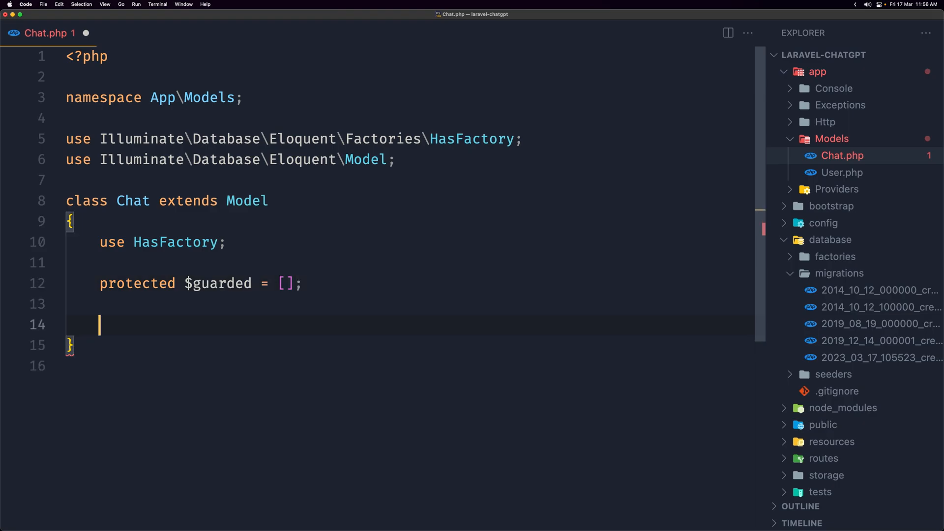
- Declare protected $casts = ['context' => 'array']; on the Chat model
text(protected)
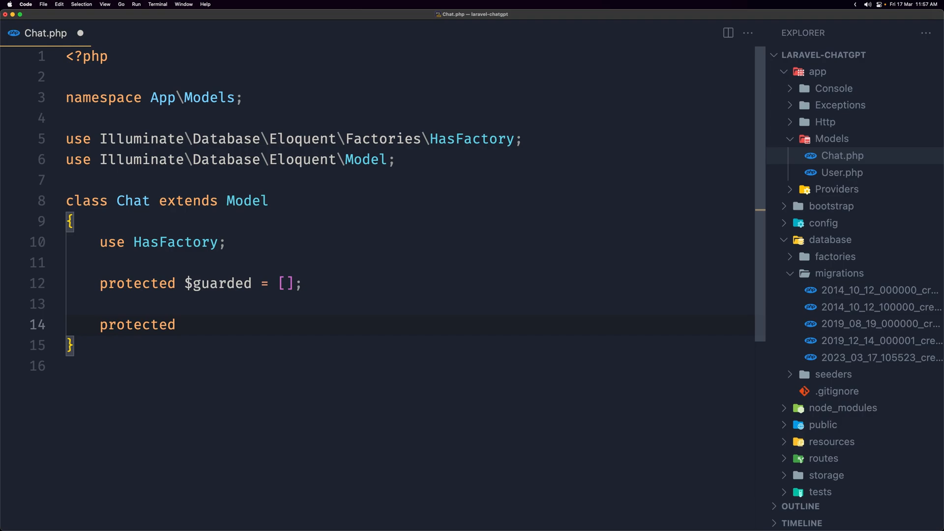
text($casts =)
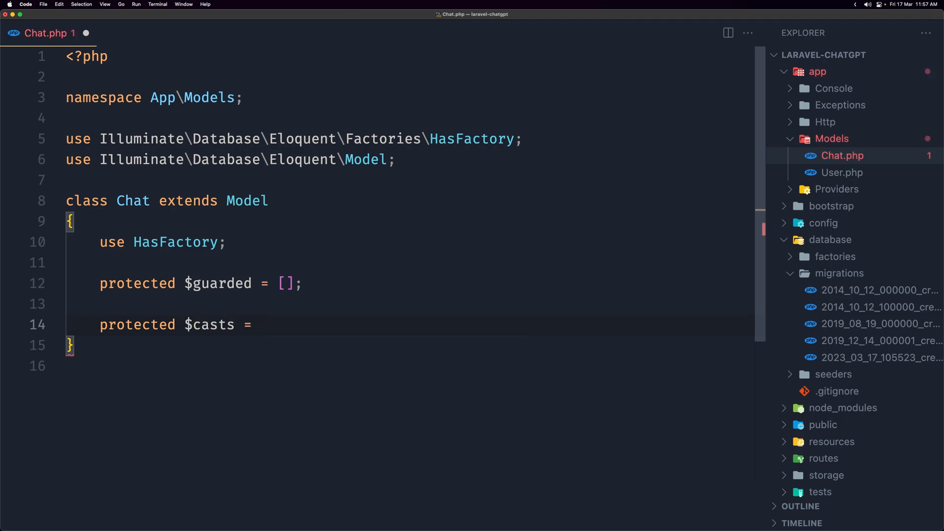
text([)
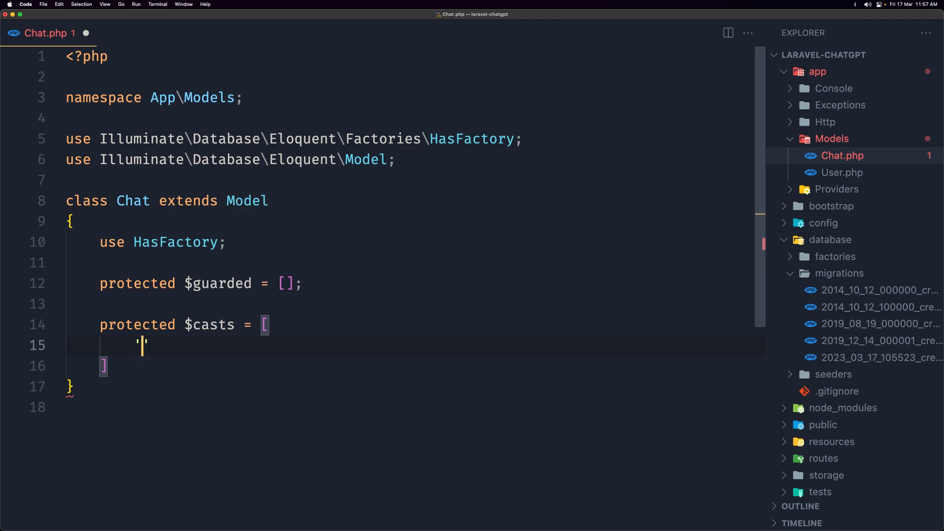
text(conte)
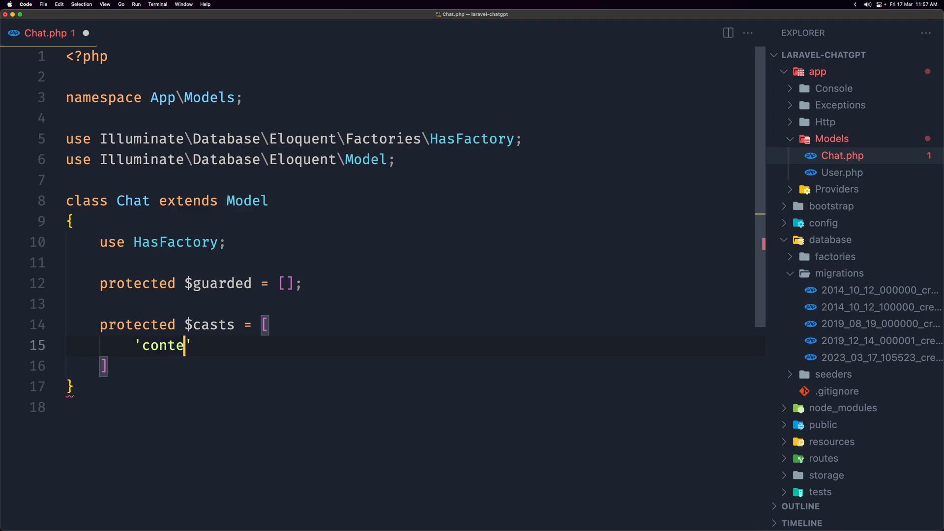
text(xt')
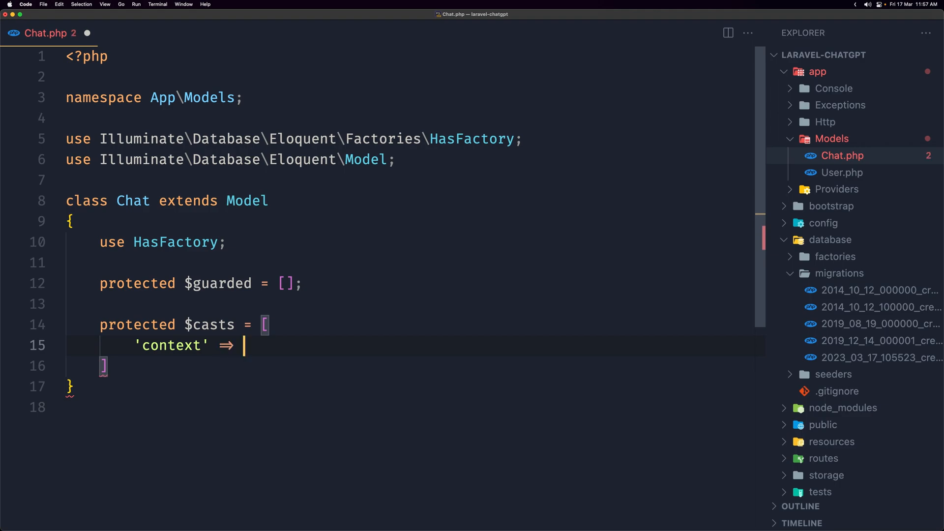
text('array')
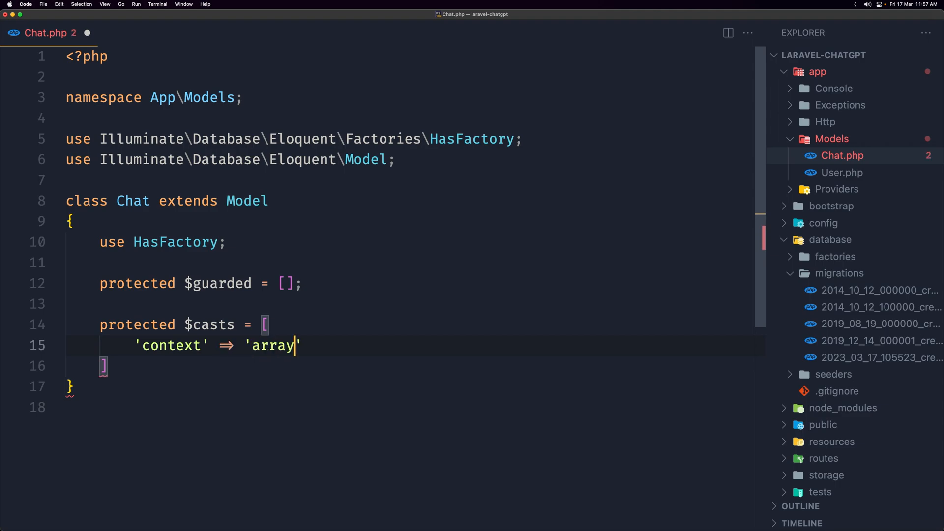
text(;)
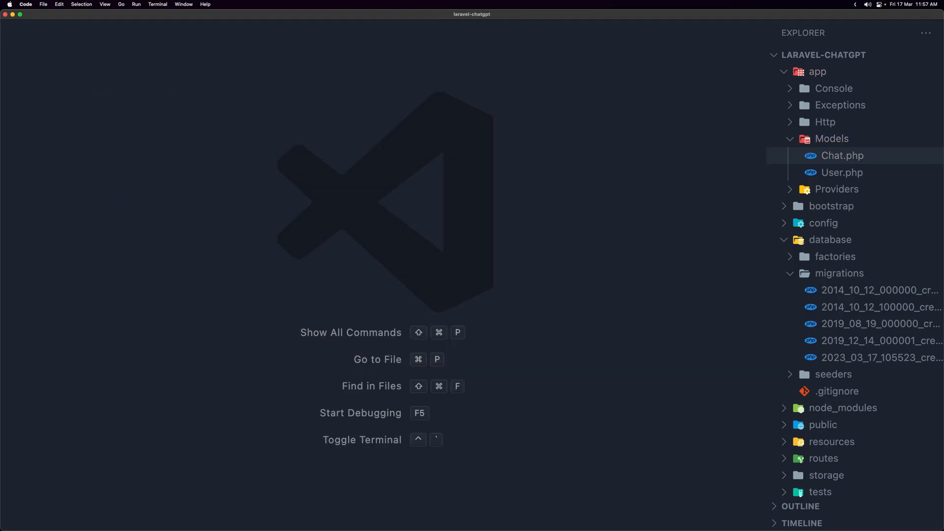
mouse_move(276, 246)
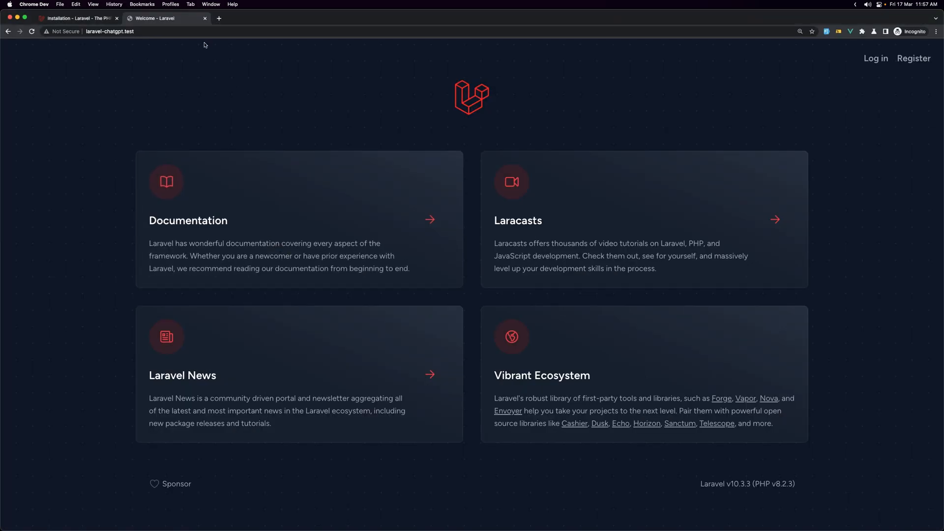
- Search Google for 'laravel openai' from a new Chrome tab
click(218, 18)
text(laravel open)
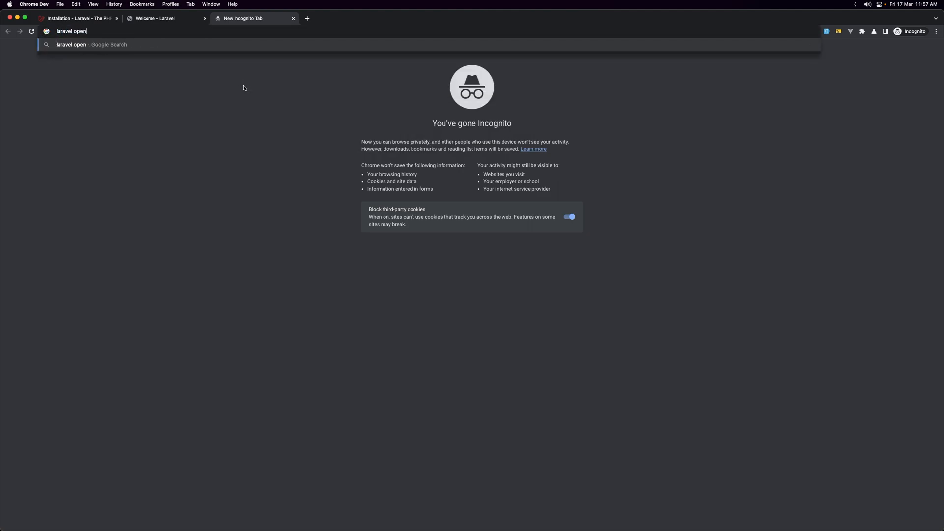
key(Return)
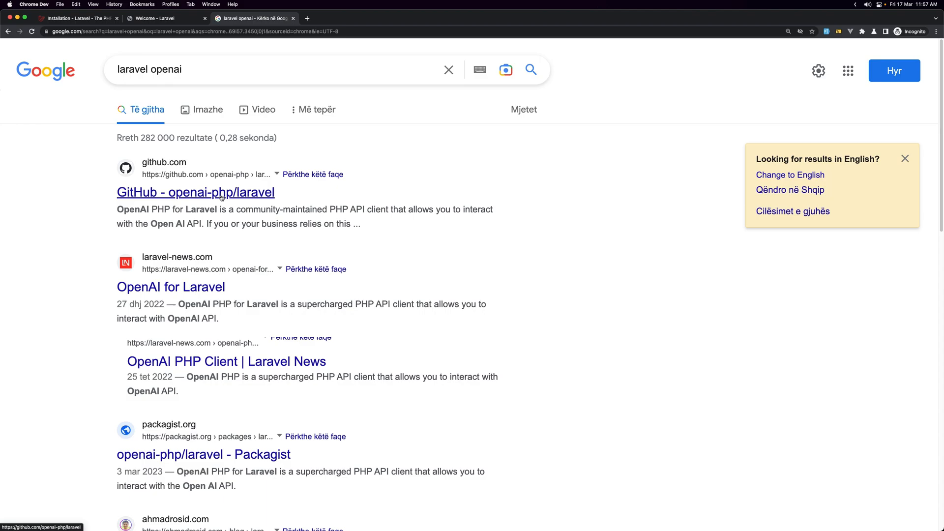
- From the openai-php/laravel README's Get Started section, copy the composer install command
click(194, 191)
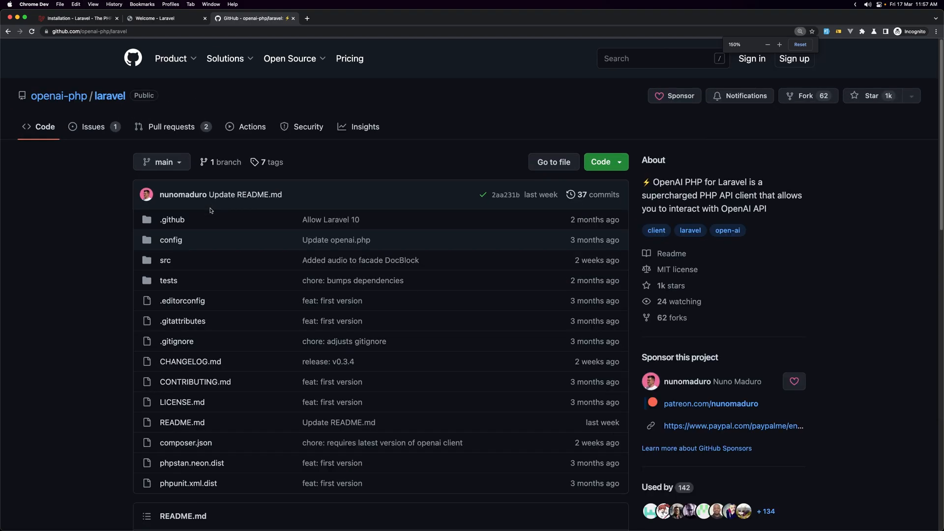
scroll(down, 3)
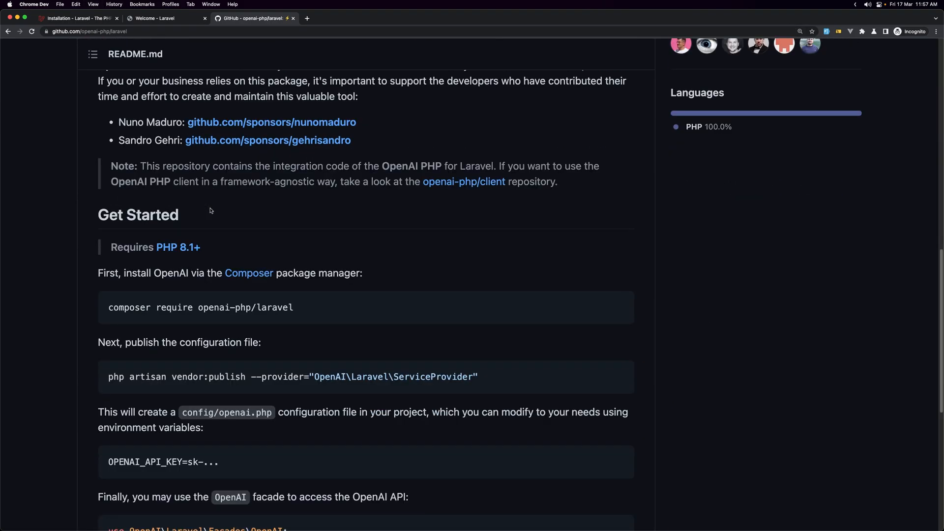
scroll(down, 3)
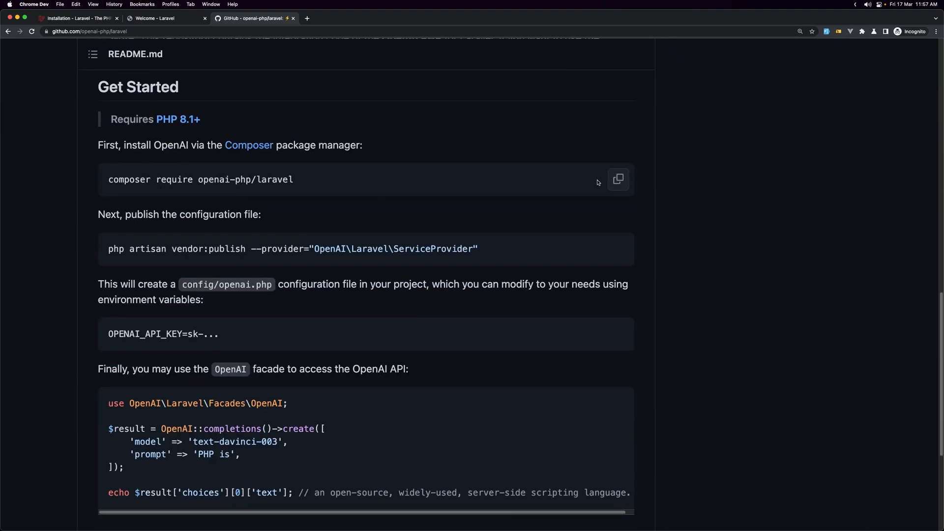
click(618, 179)
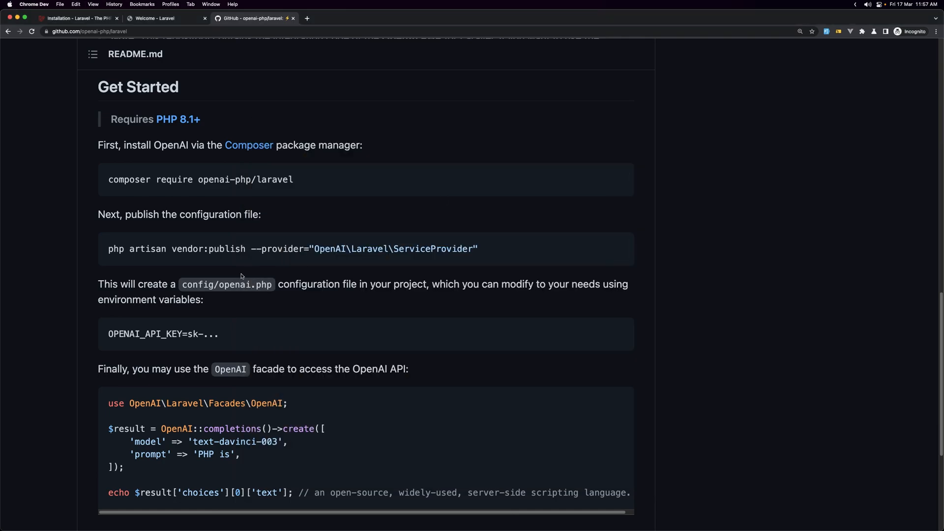
mouse_move(521, 257)
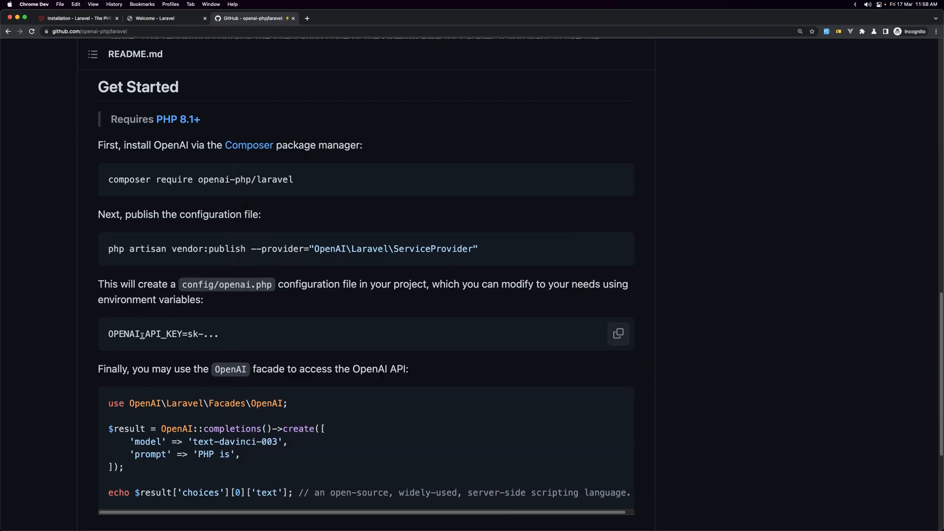
- Select the OPENAI_API_KEY variable name in the README for copying
double_click(145, 334)
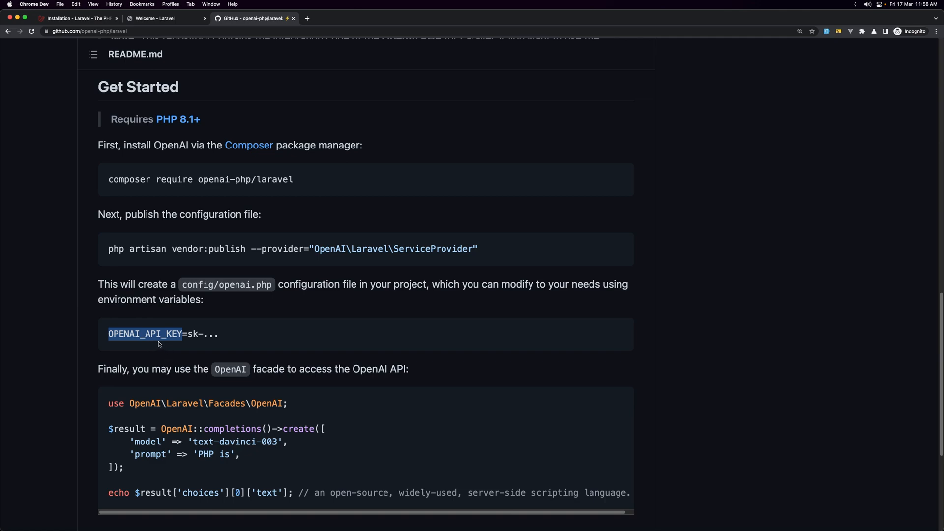
mouse_move(193, 337)
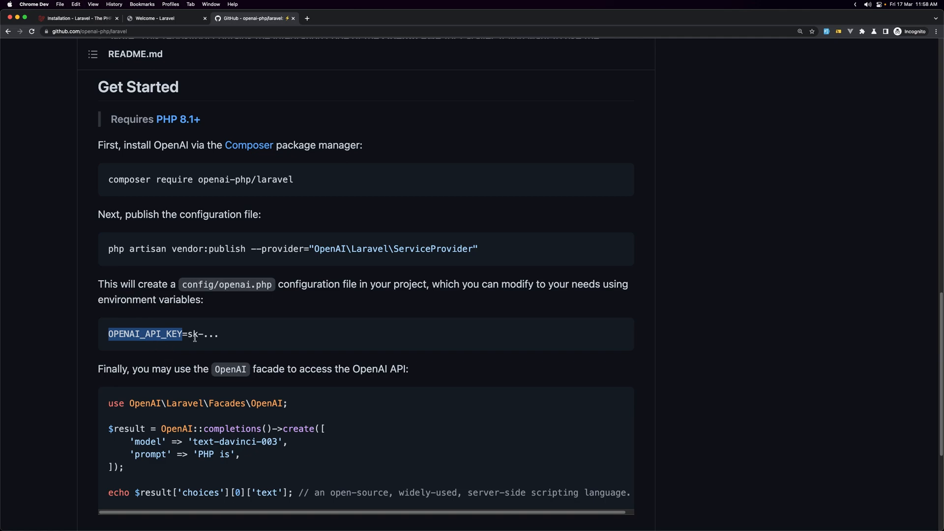
mouse_move(194, 341)
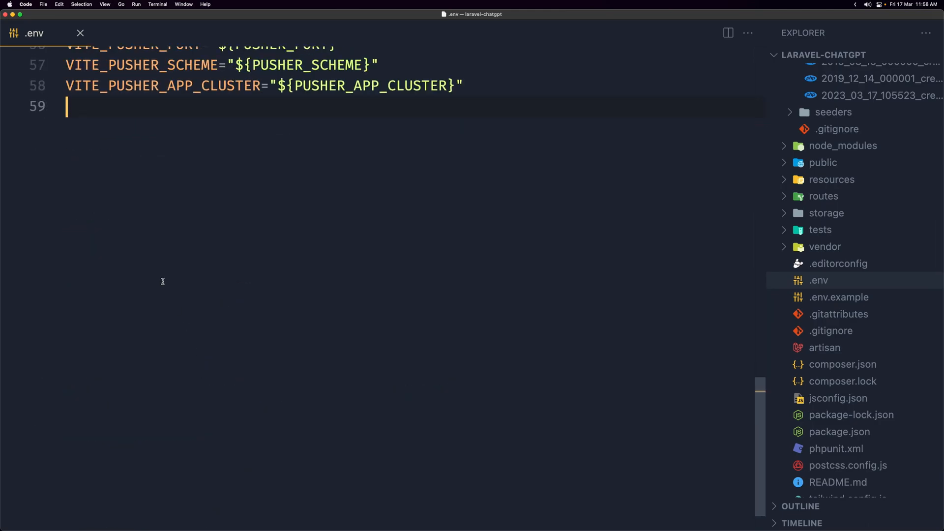
- Append an empty OPENAI_API_KEY= line to .env, then return to Chrome
text(OPENAI_API_KEY)
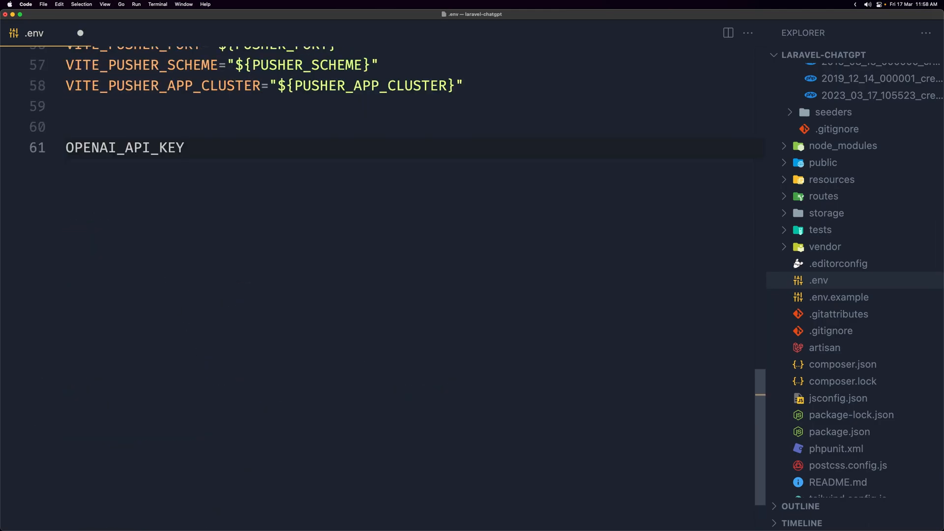
text(=)
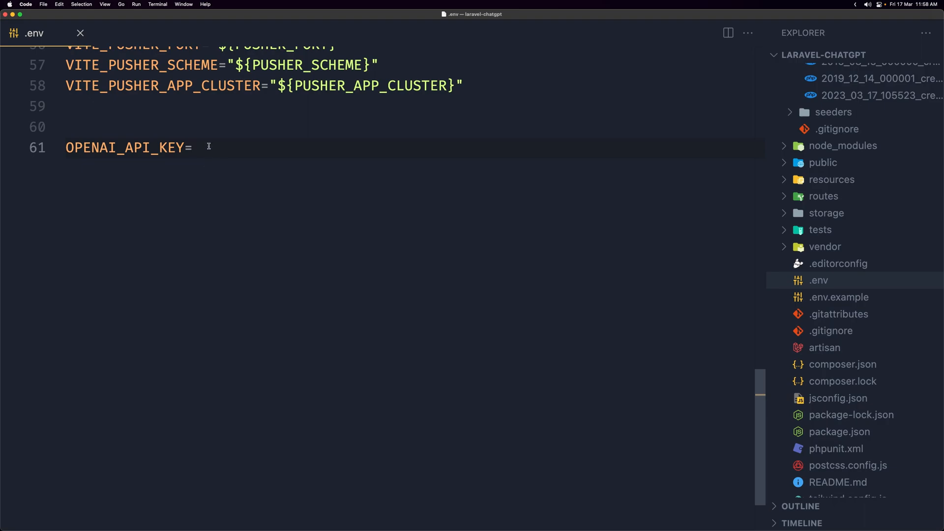
mouse_move(241, 205)
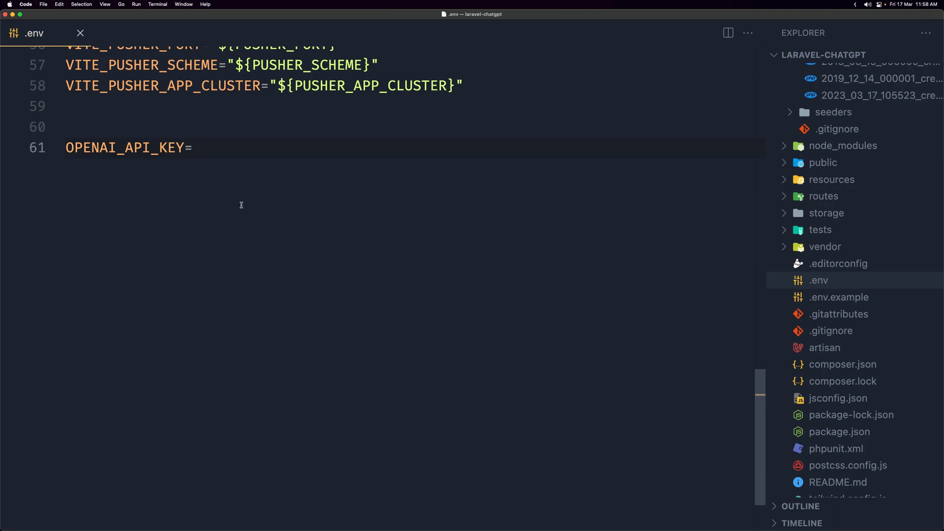
click(79, 33)
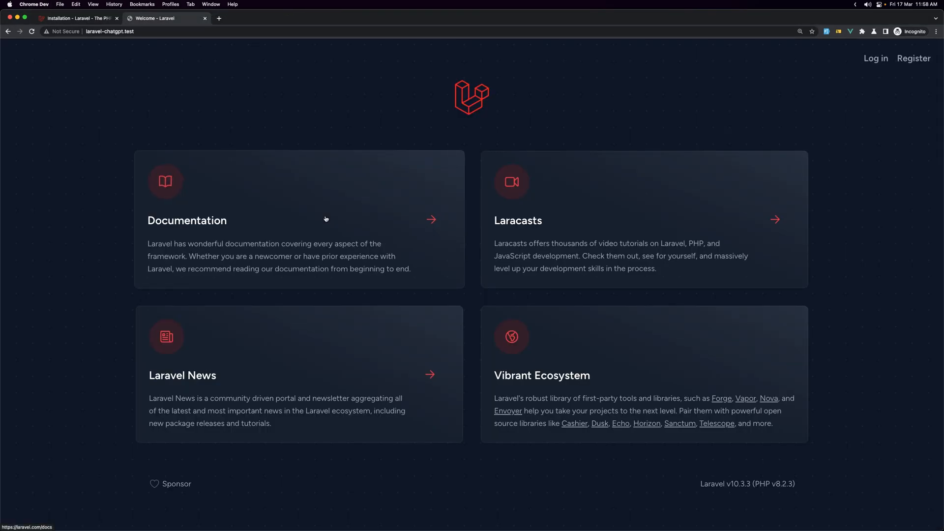
mouse_move(297, 175)
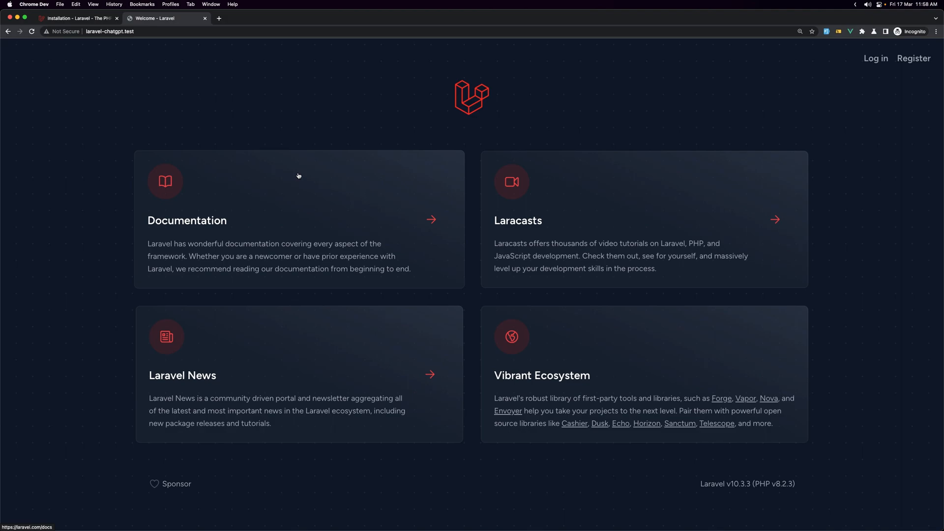